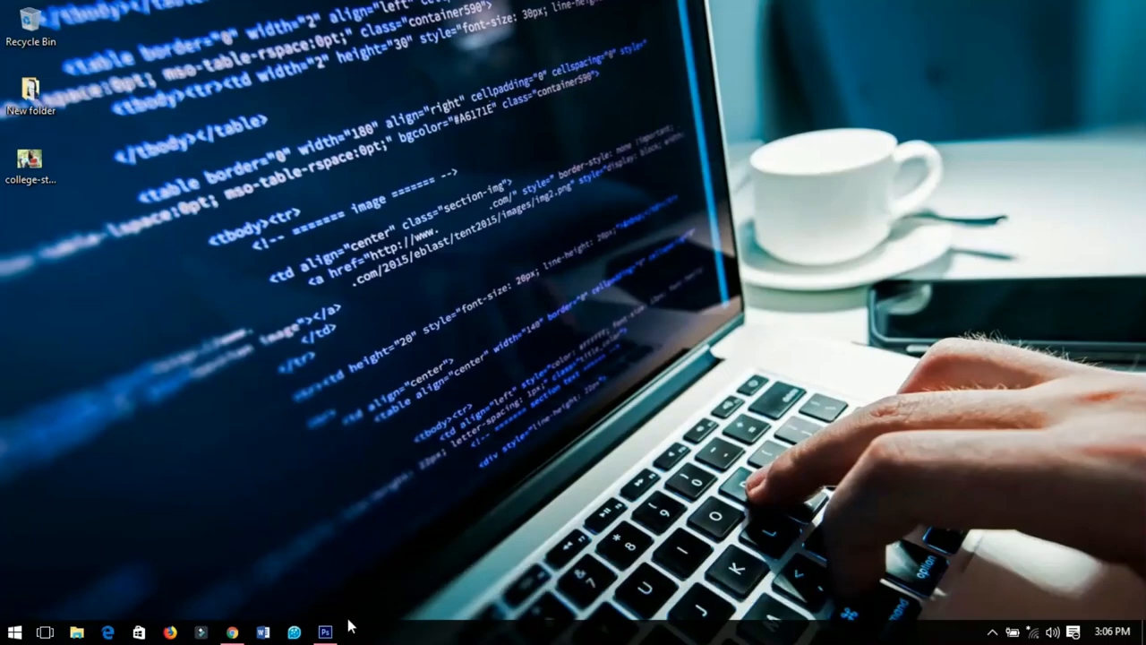
# Step: Launch Photoshop from the taskbar and glance through the File menu
pyautogui.click(324, 632)
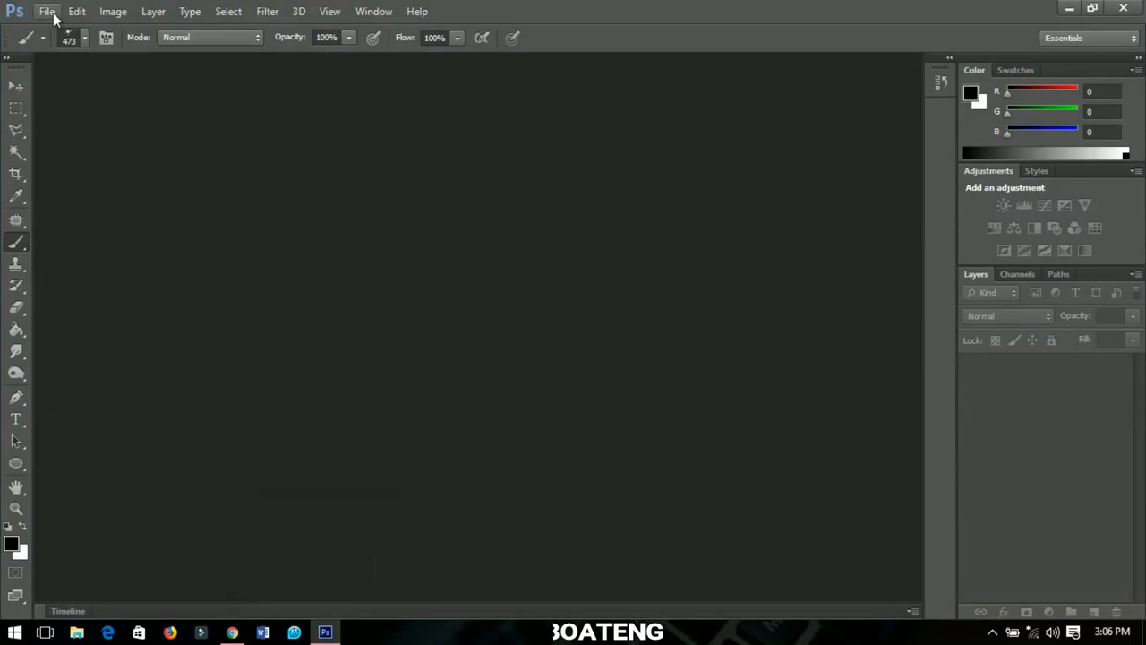
pyautogui.click(46, 10)
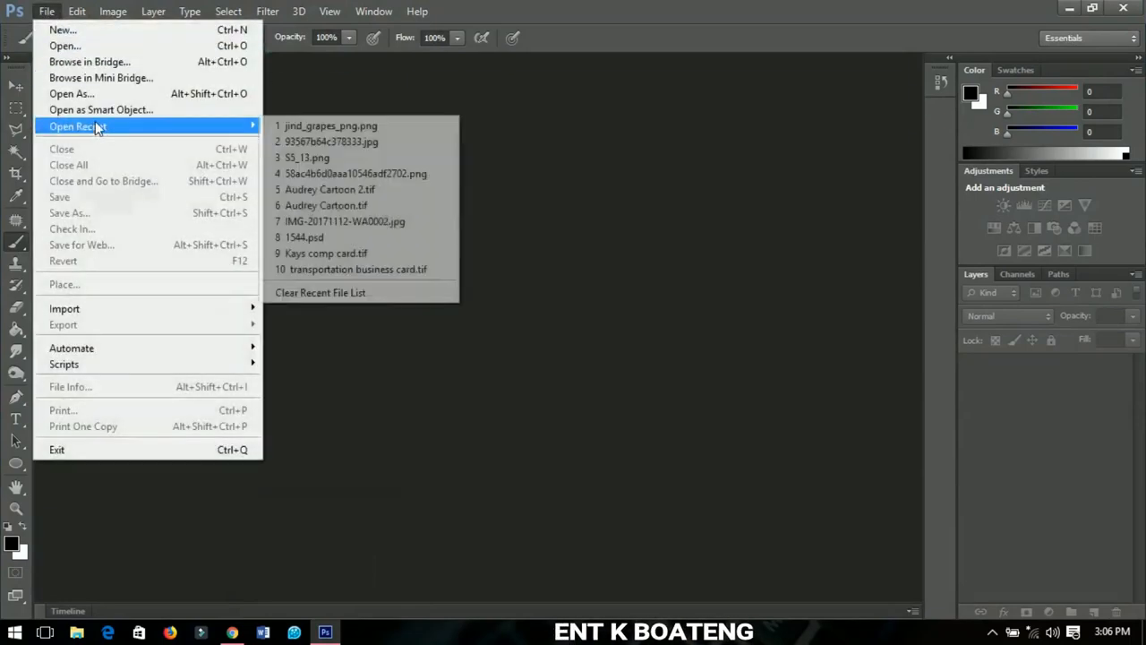
pyautogui.moveTo(101, 77)
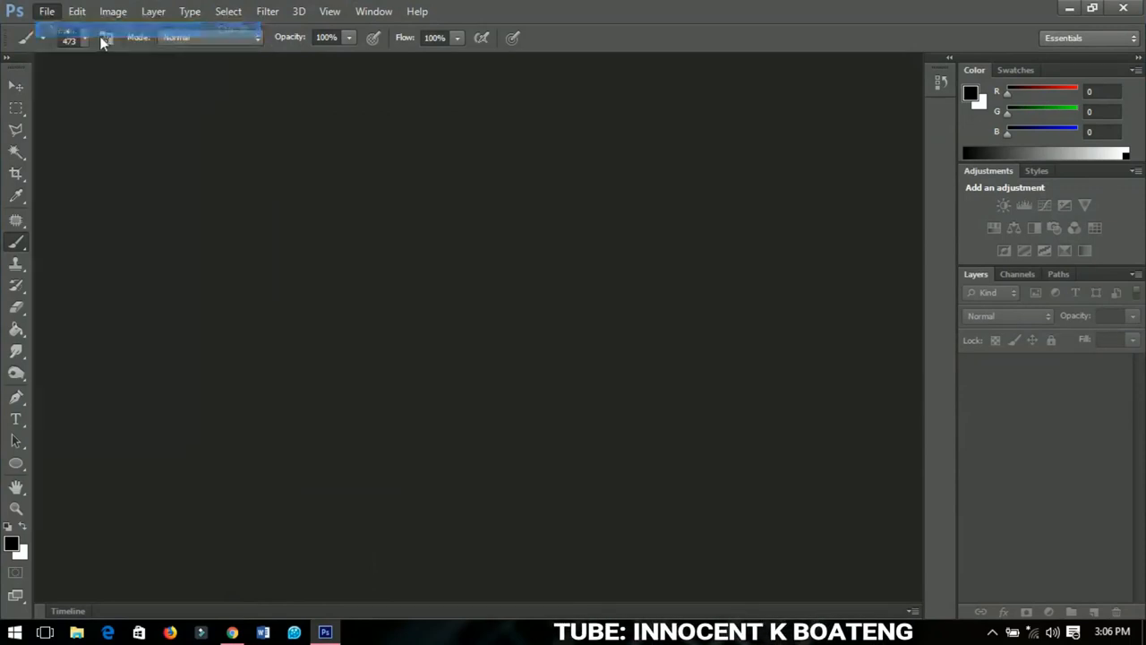
# Step: Create a new 1920 × 1080 document at 72 ppi with a white background
pyautogui.click(47, 11)
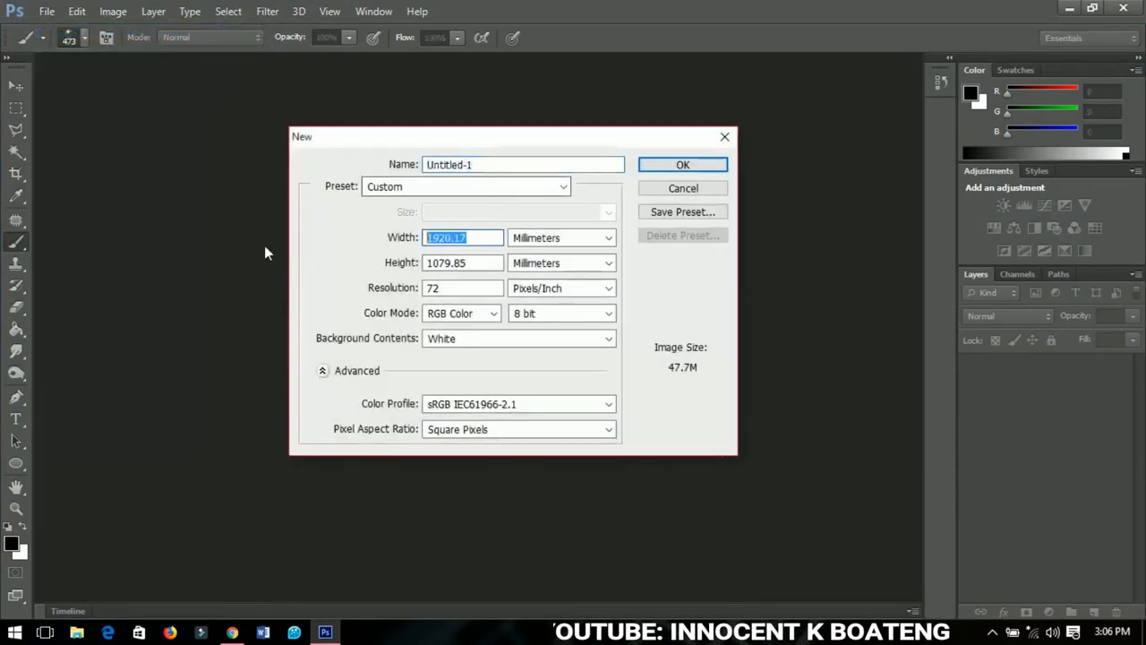
pyautogui.write('19')
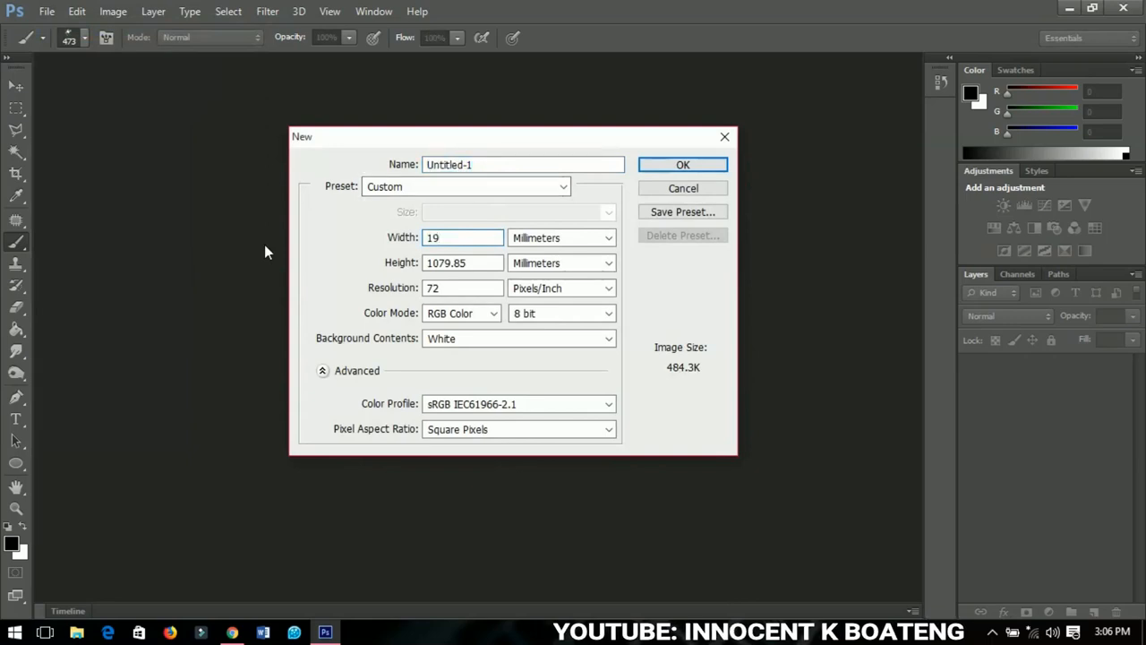
pyautogui.write('1920')
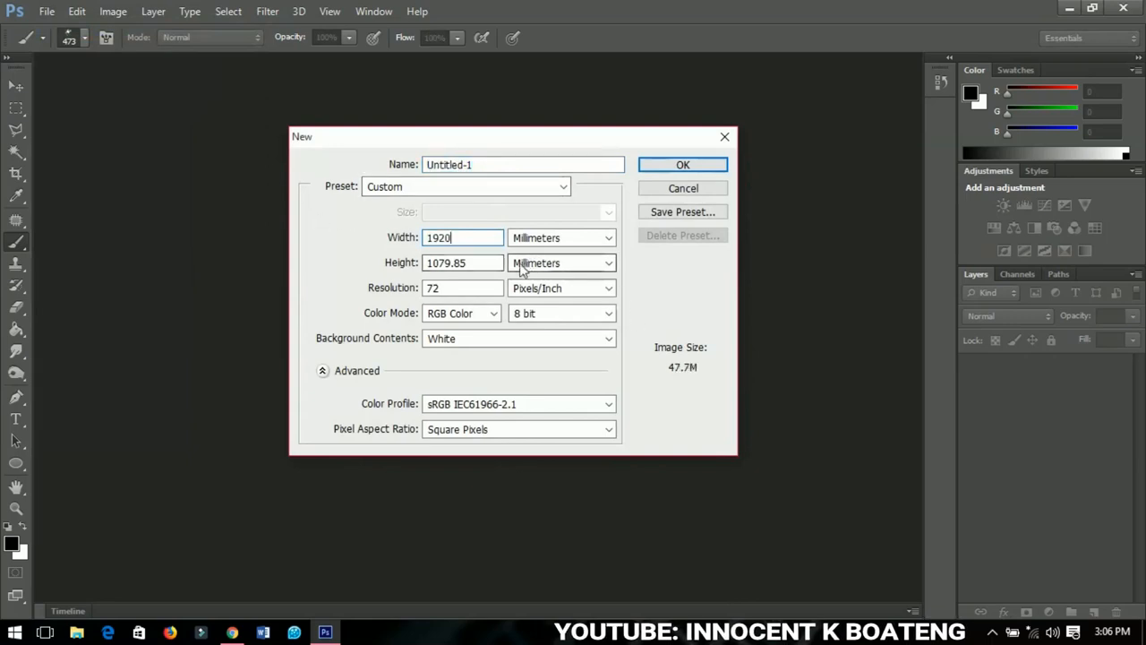
pyautogui.write('1080')
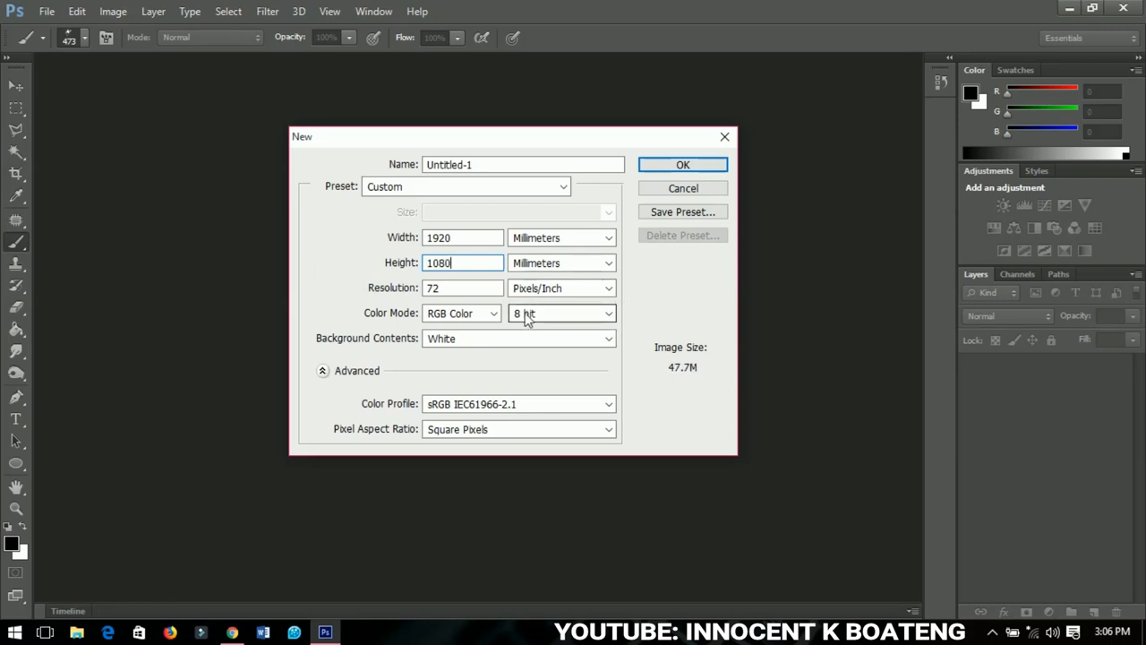
pyautogui.click(462, 287)
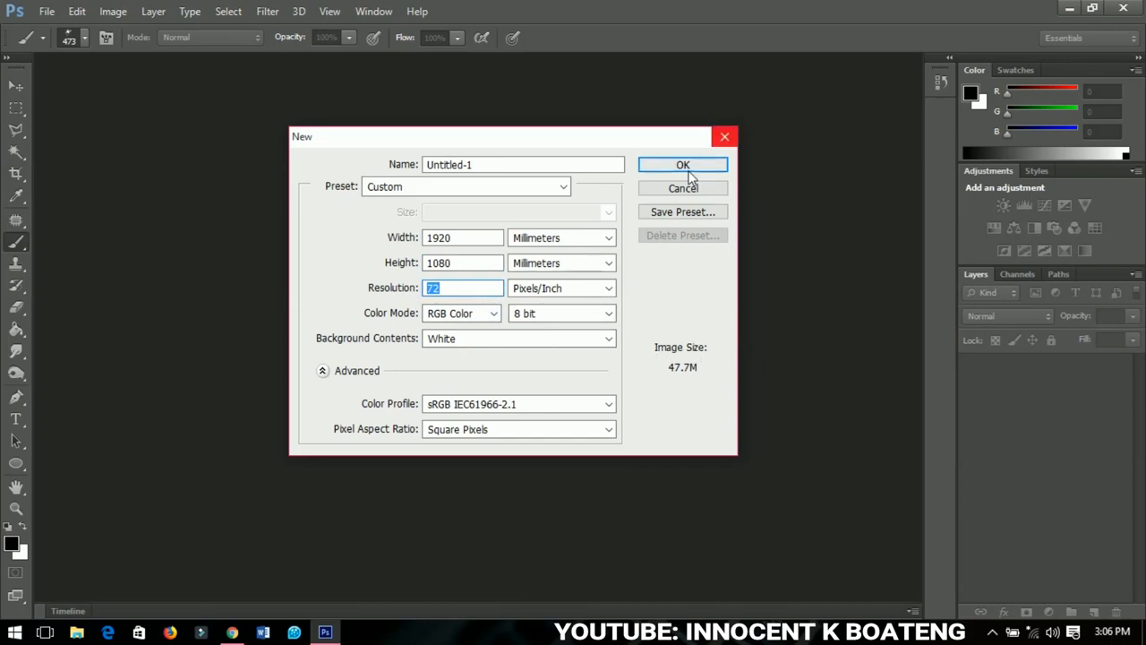
pyautogui.click(683, 165)
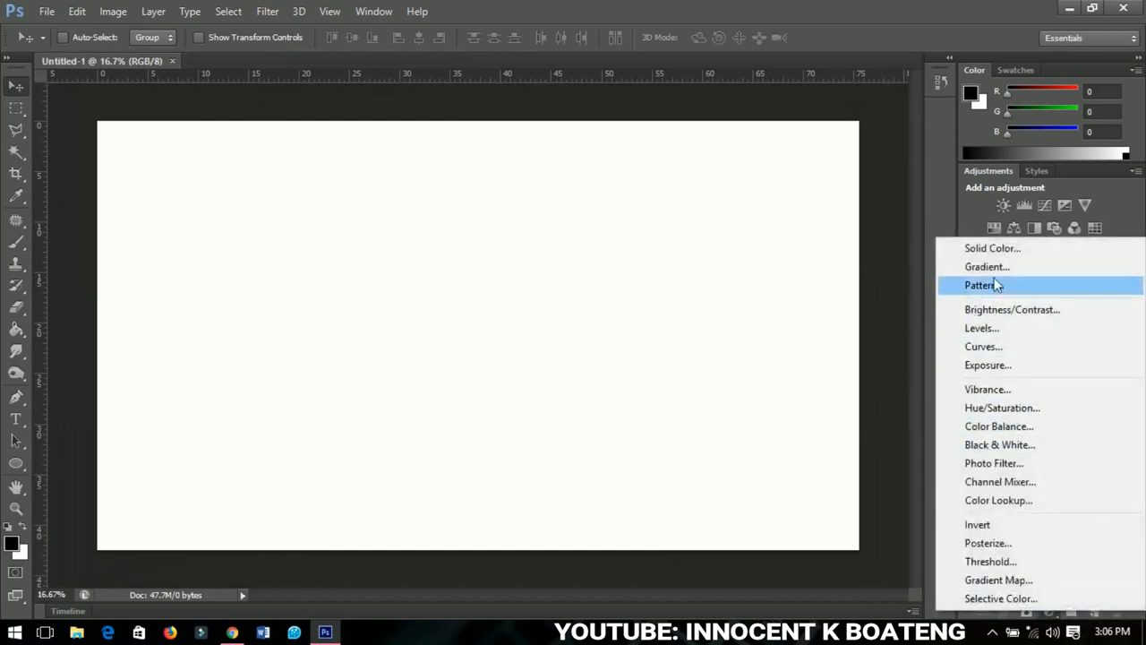
# Step: Add a Gradient fill layer using the Black, White preset
pyautogui.click(987, 265)
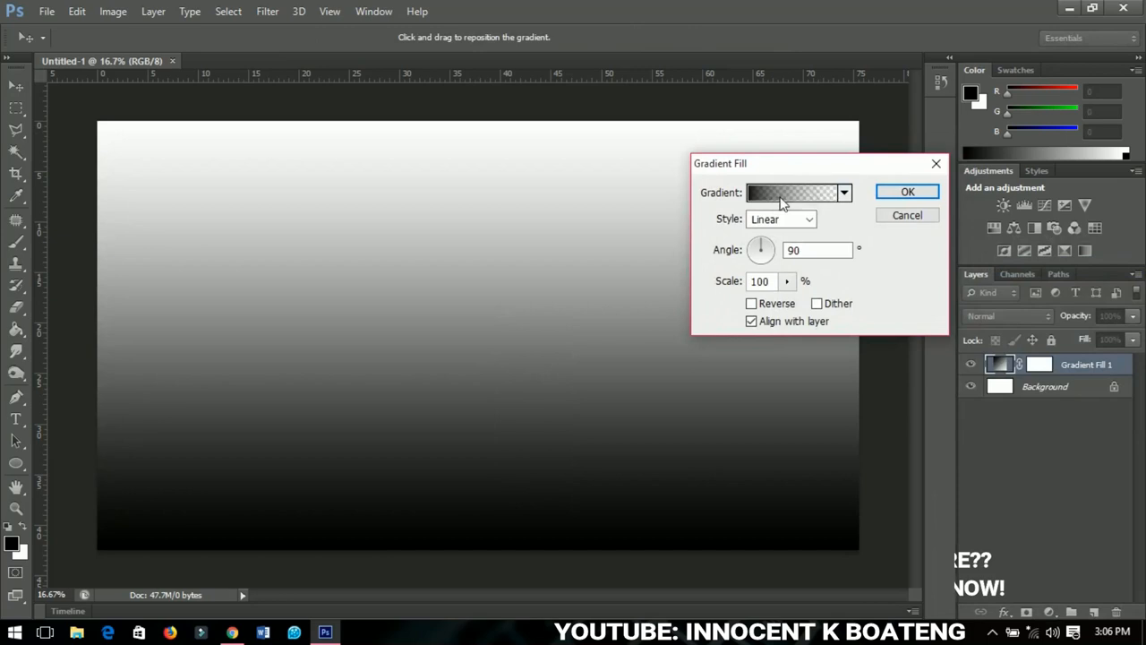
pyautogui.click(792, 193)
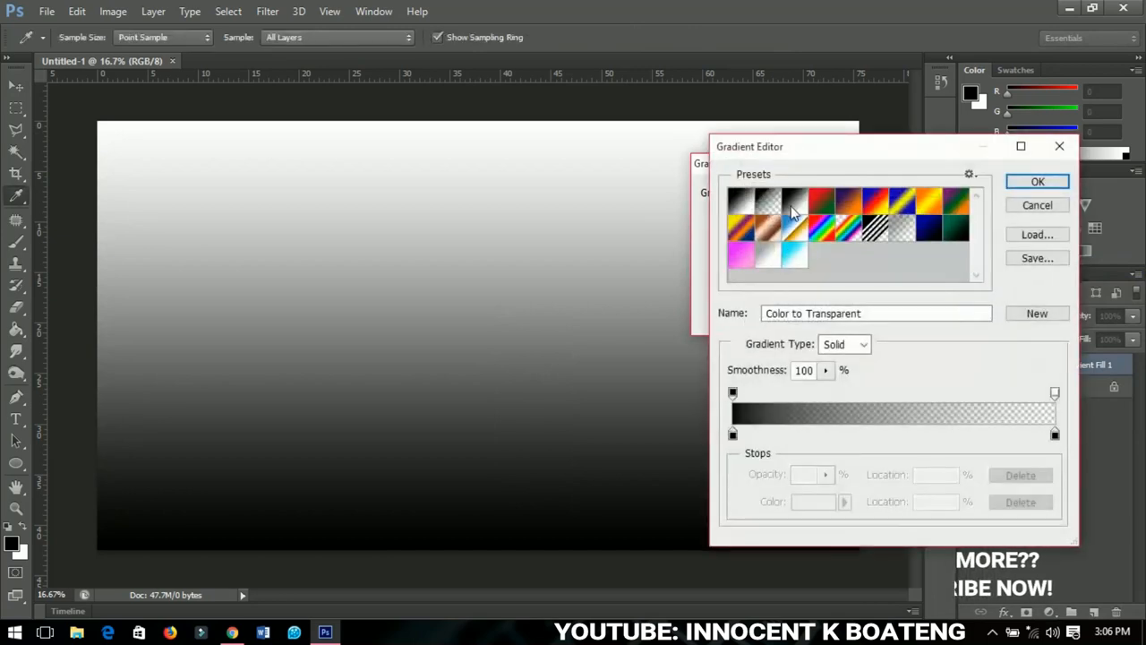
pyautogui.click(796, 199)
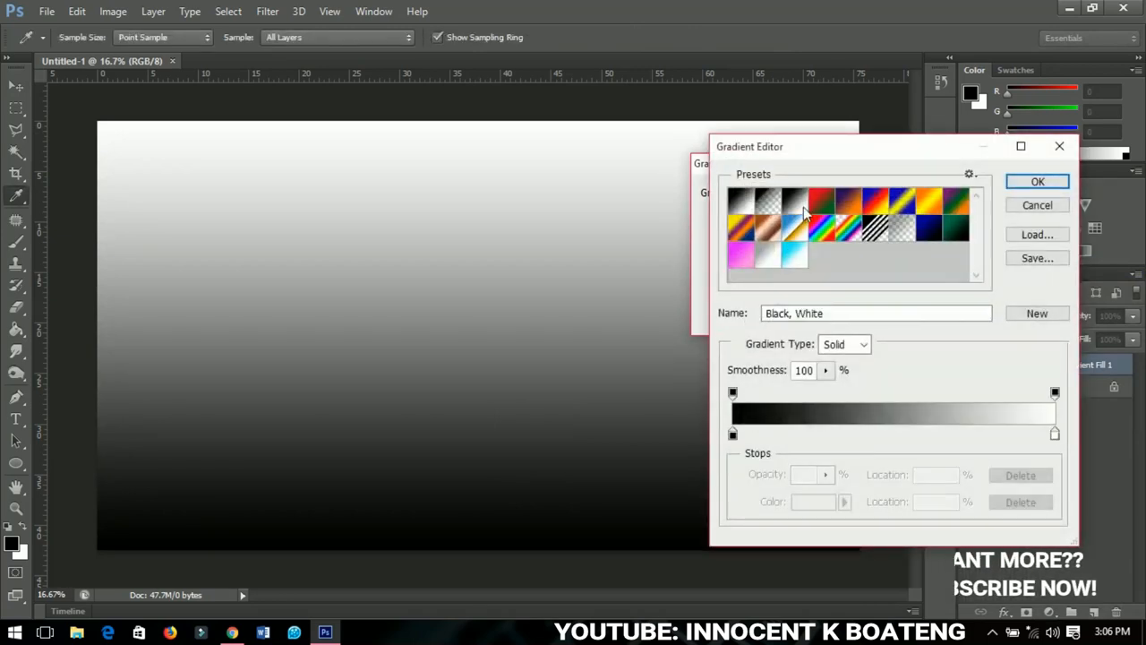
pyautogui.click(1037, 183)
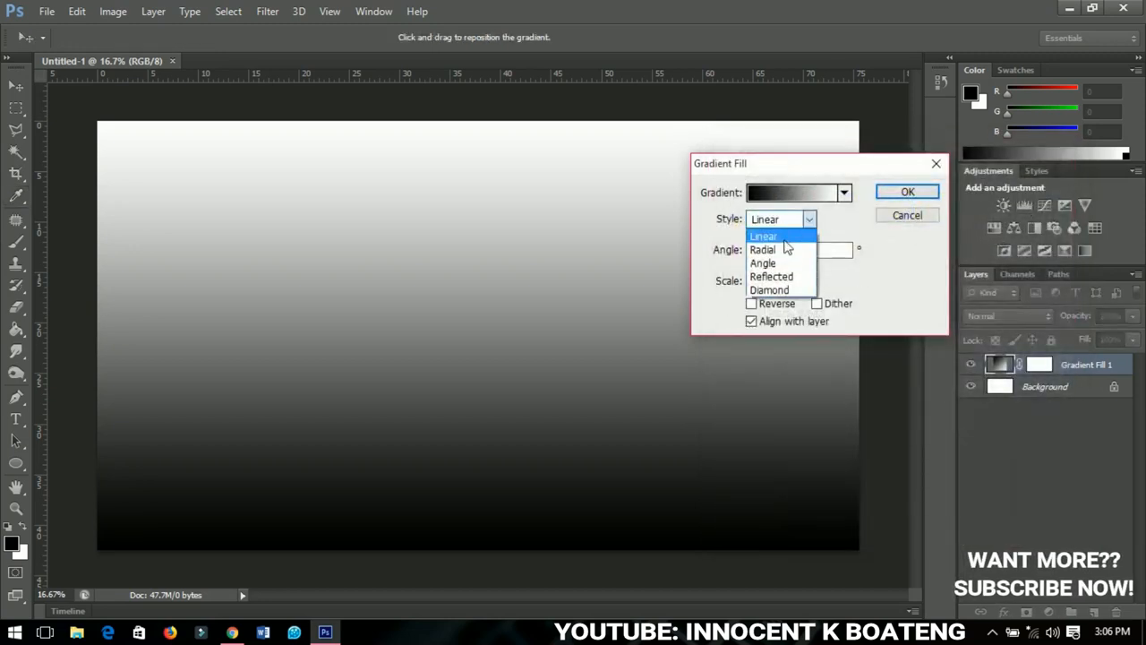
# Step: Make the gradient Radial, Reversed and scaled to 400%, then apply it
pyautogui.click(763, 249)
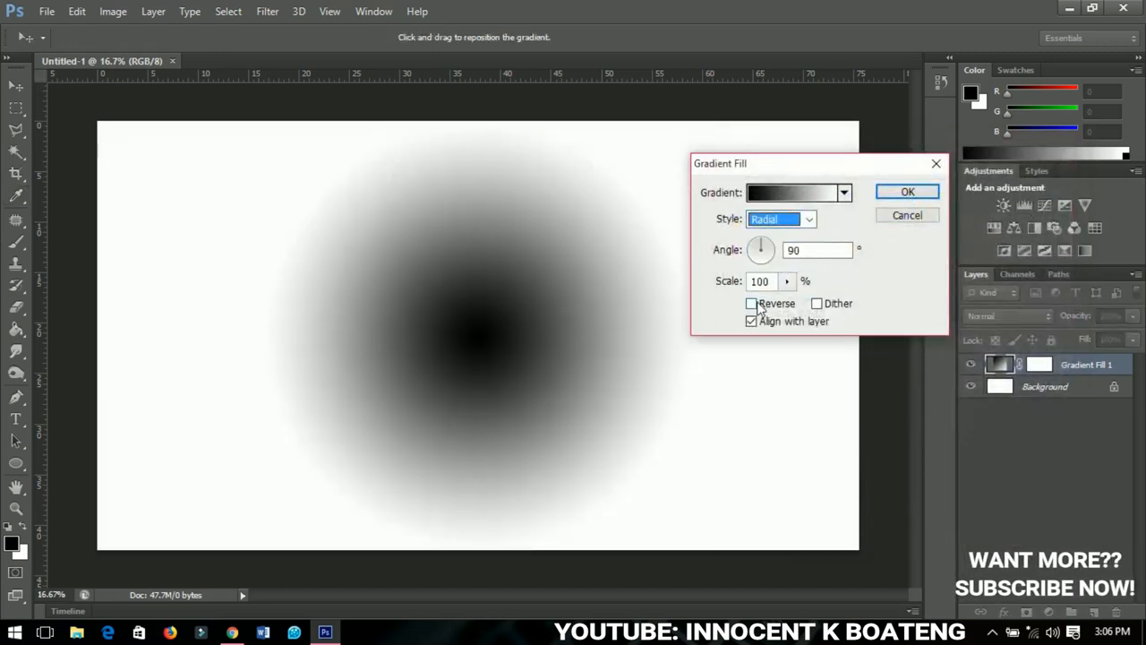
pyautogui.click(753, 302)
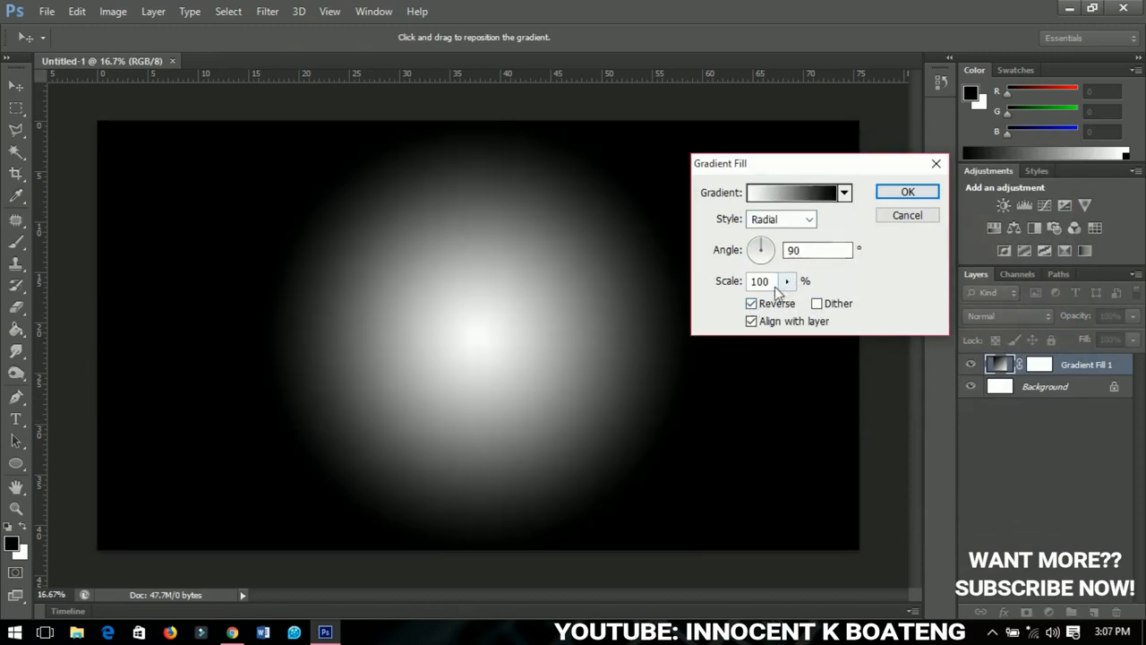
pyautogui.moveTo(760, 279); pyautogui.dragTo(810, 305)
pyautogui.write('400')
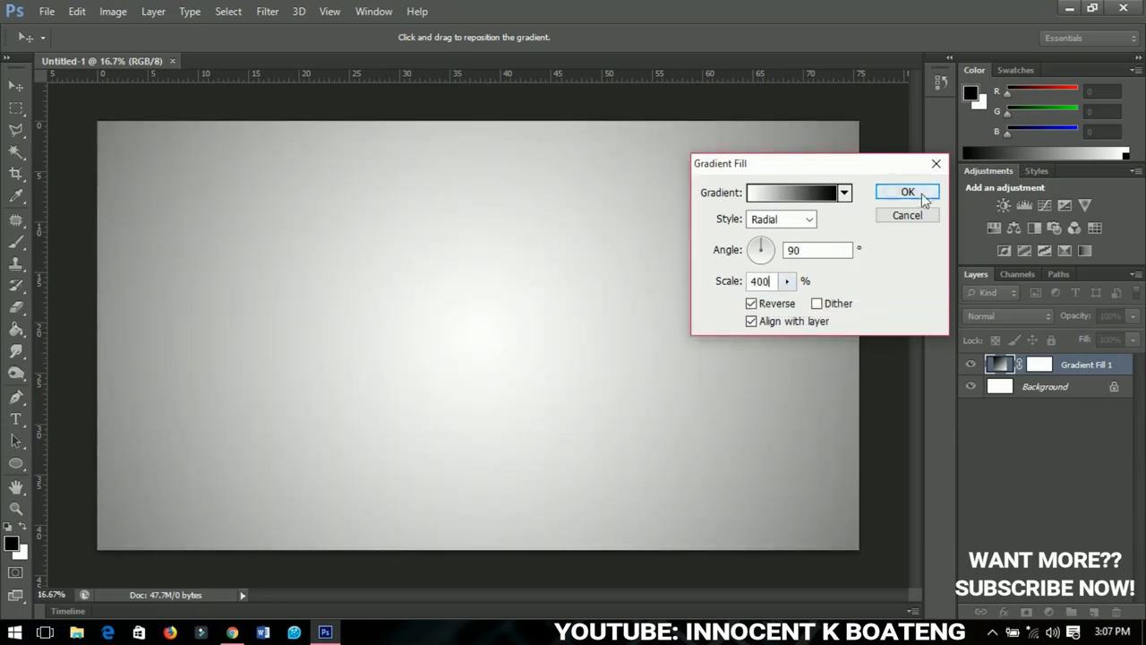
pyautogui.click(906, 192)
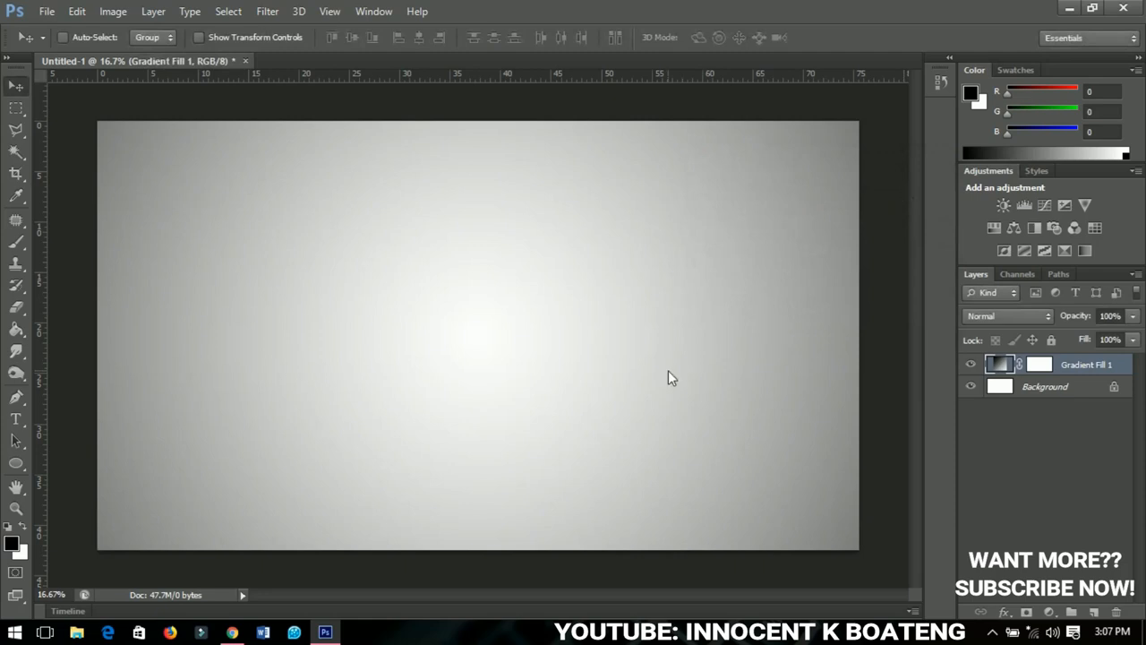
pyautogui.moveTo(763, 428)
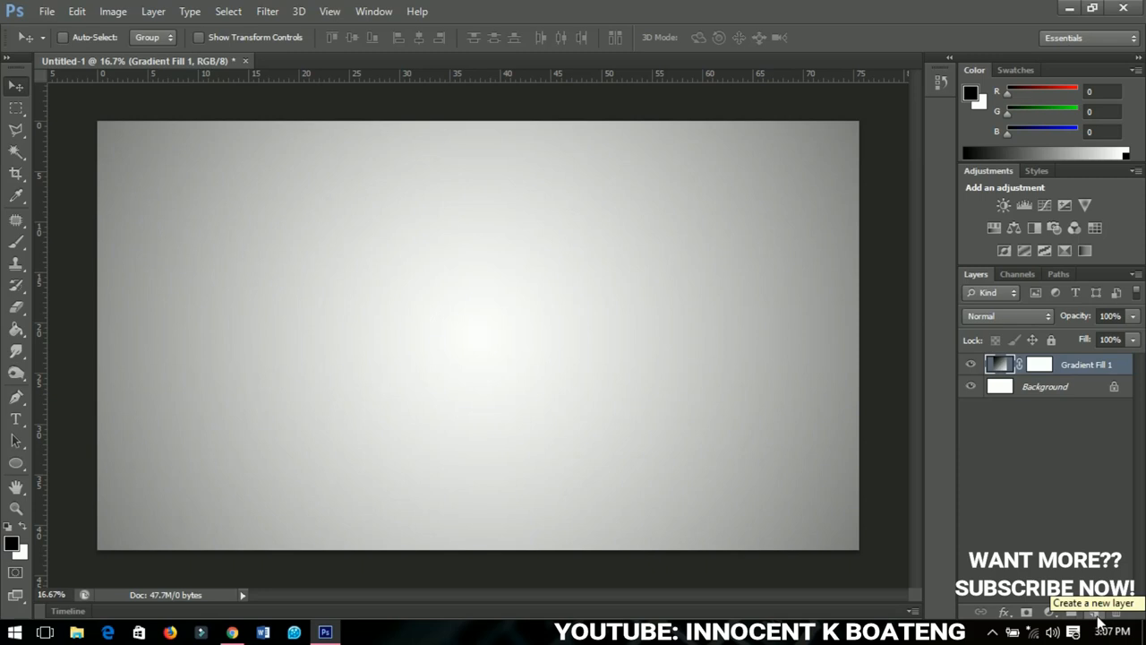
# Step: Add a new empty layer and set black as the foreground painting colour
pyautogui.click(1071, 612)
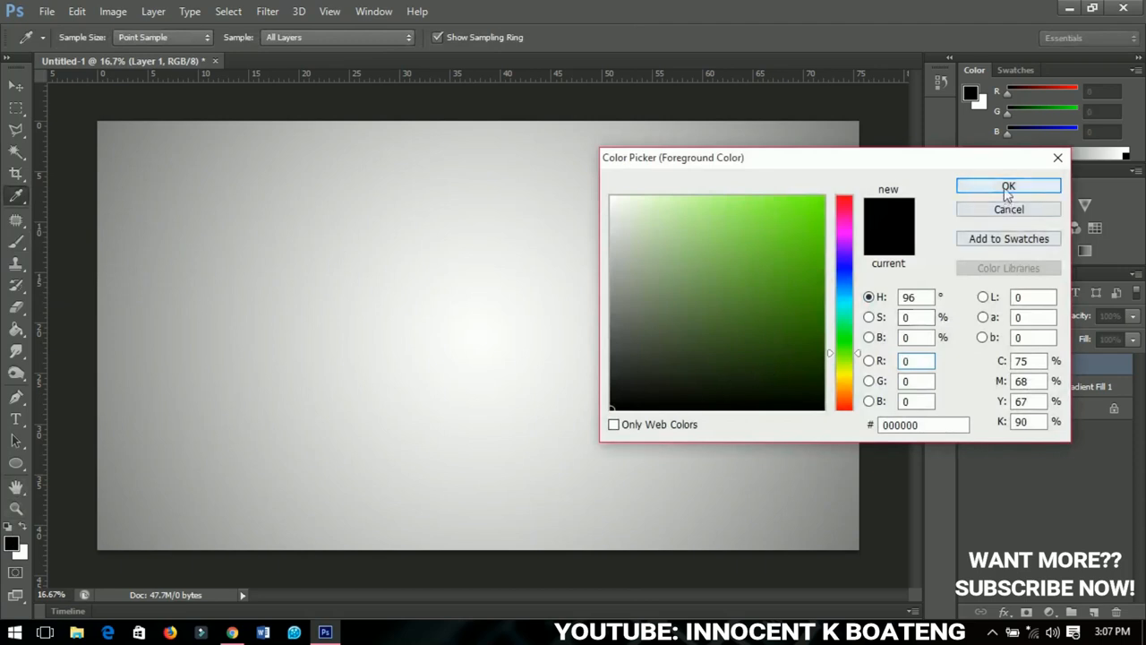
pyautogui.click(1008, 186)
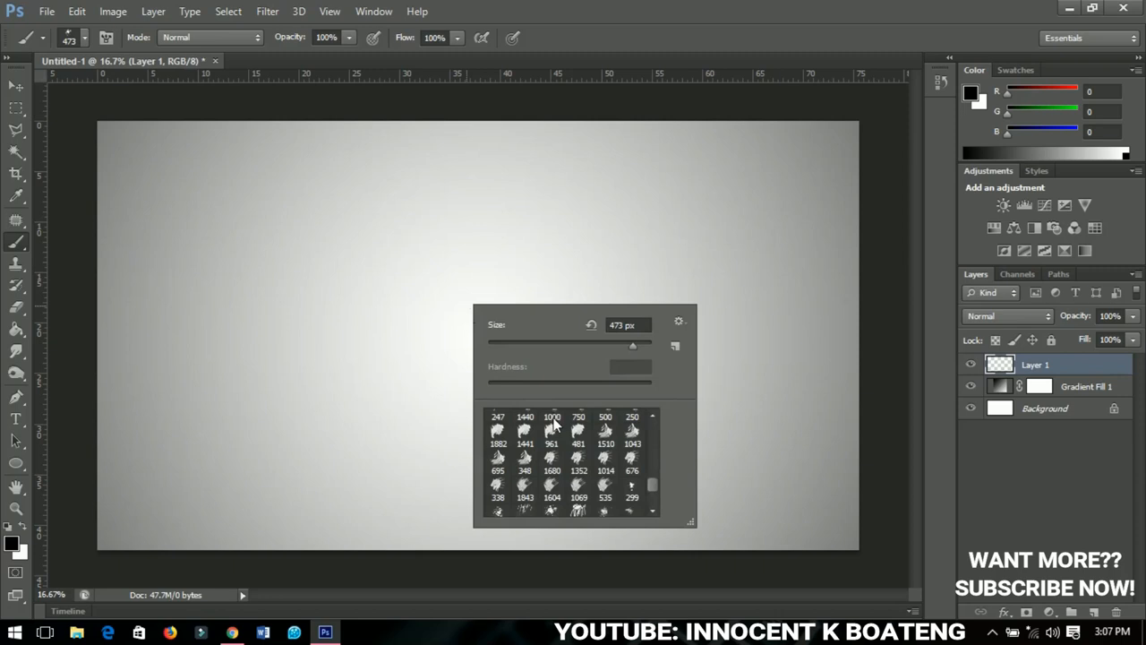
pyautogui.moveTo(551, 430)
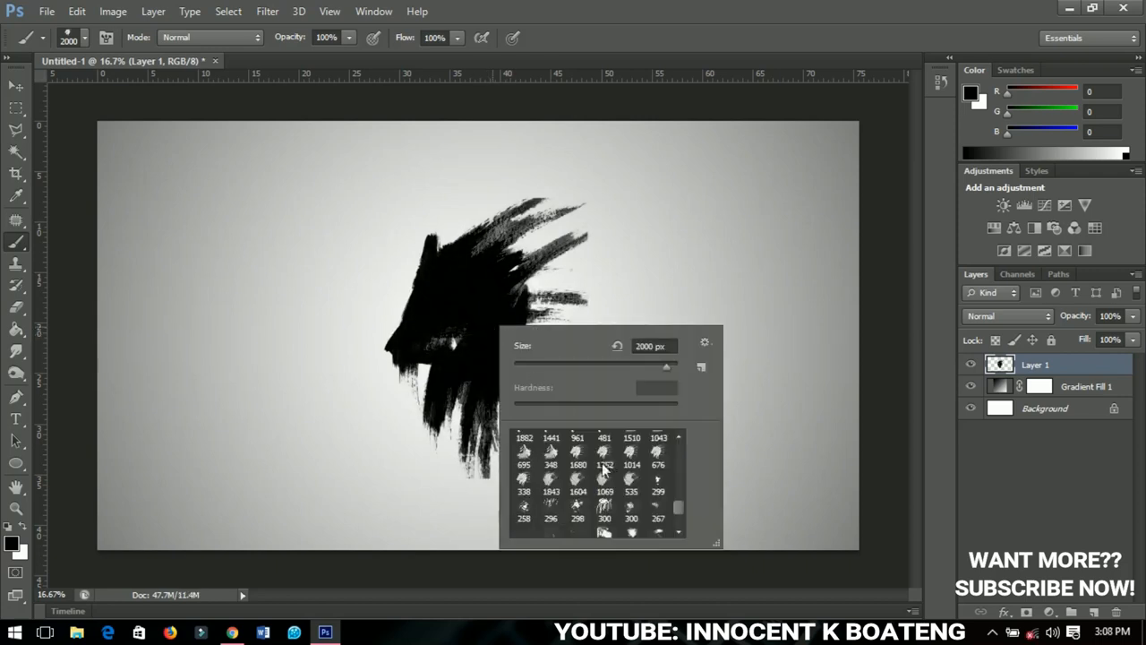
# Step: Choose another splatter brush preset to stamp more black paint on Layer 1
pyautogui.scroll(-3)
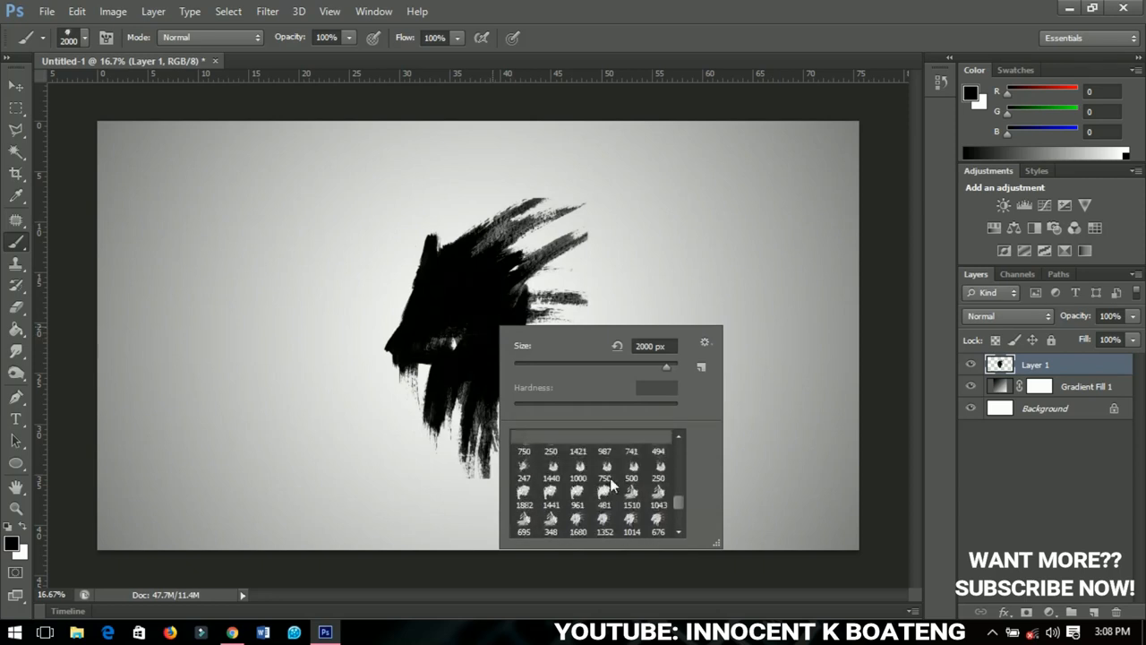
pyautogui.click(631, 439)
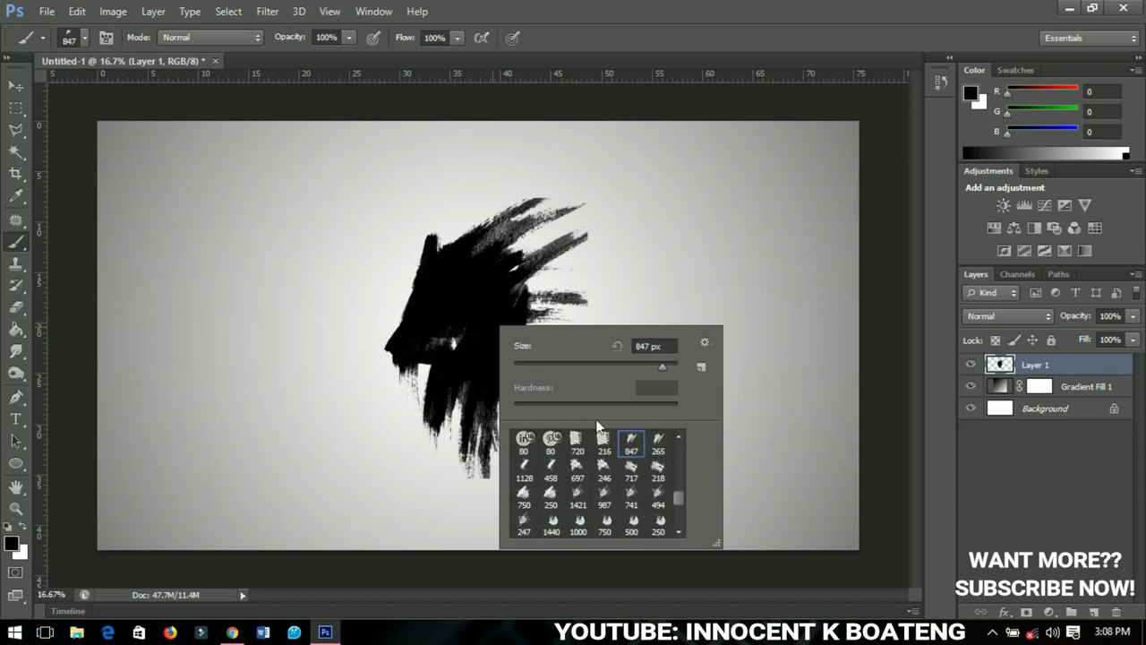
pyautogui.moveTo(637, 487)
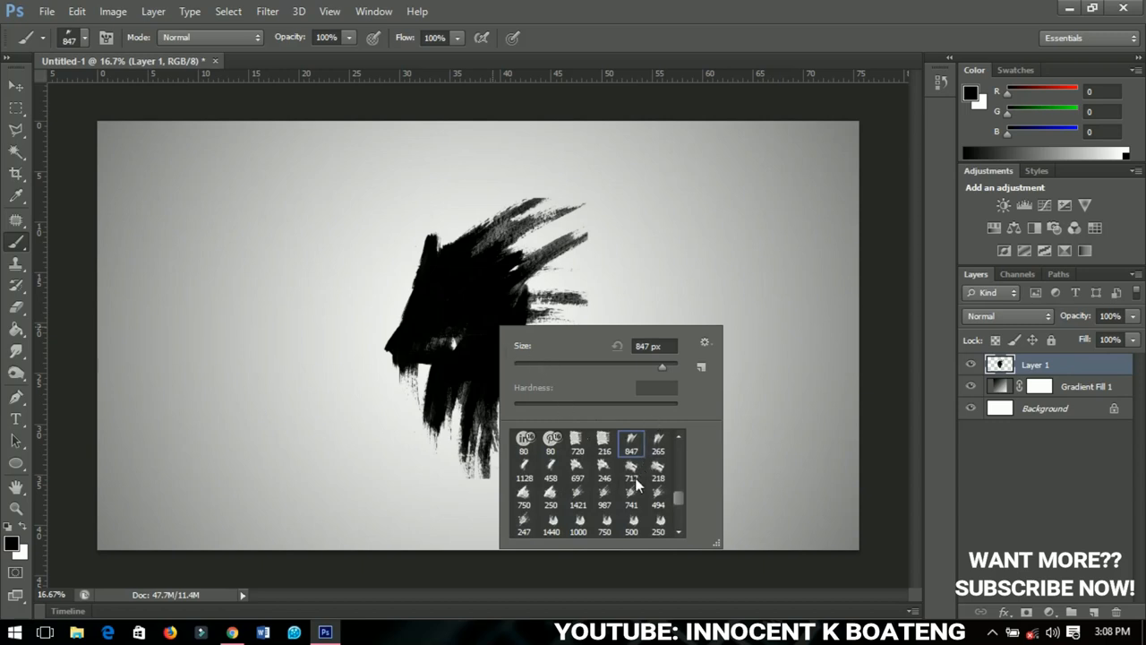
pyautogui.moveTo(641, 484)
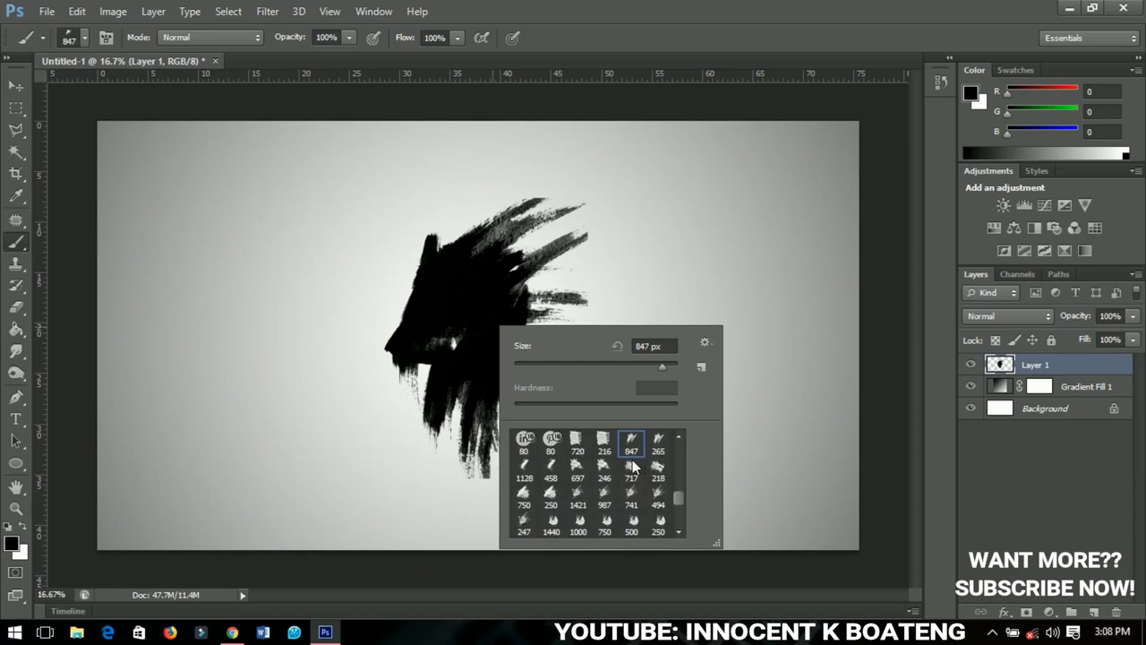
pyautogui.moveTo(631, 466)
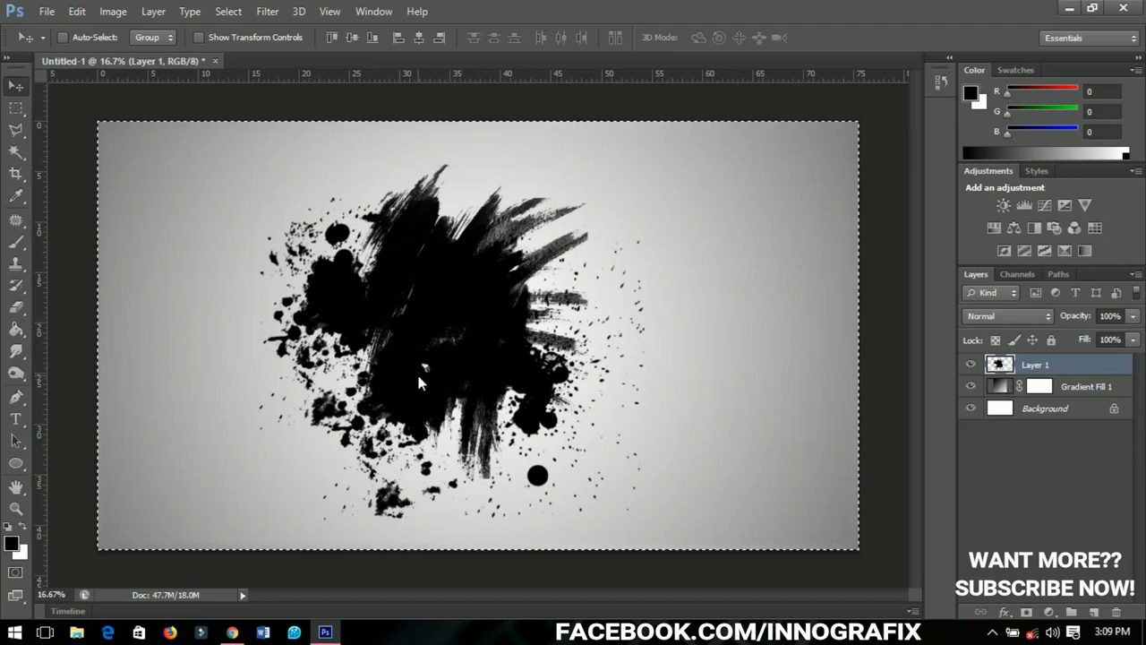
# Step: Free-transform the splatter, dragging a corner handle to shrink it slightly
pyautogui.press('ctrl+a')
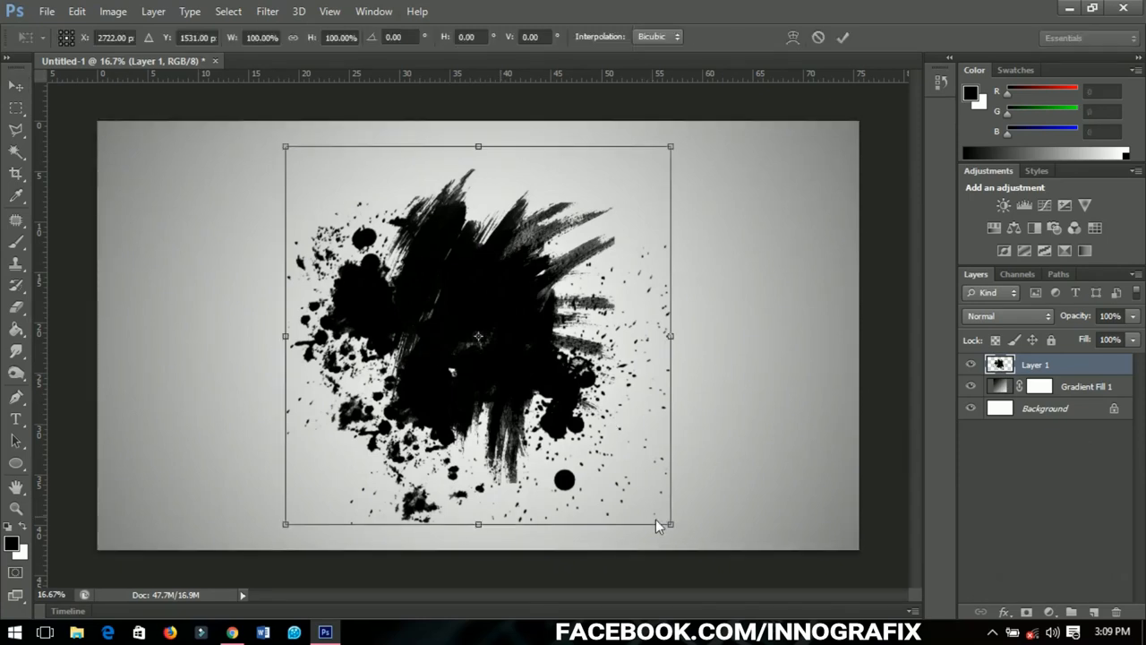
pyautogui.moveTo(672, 523); pyautogui.dragTo(648, 505)
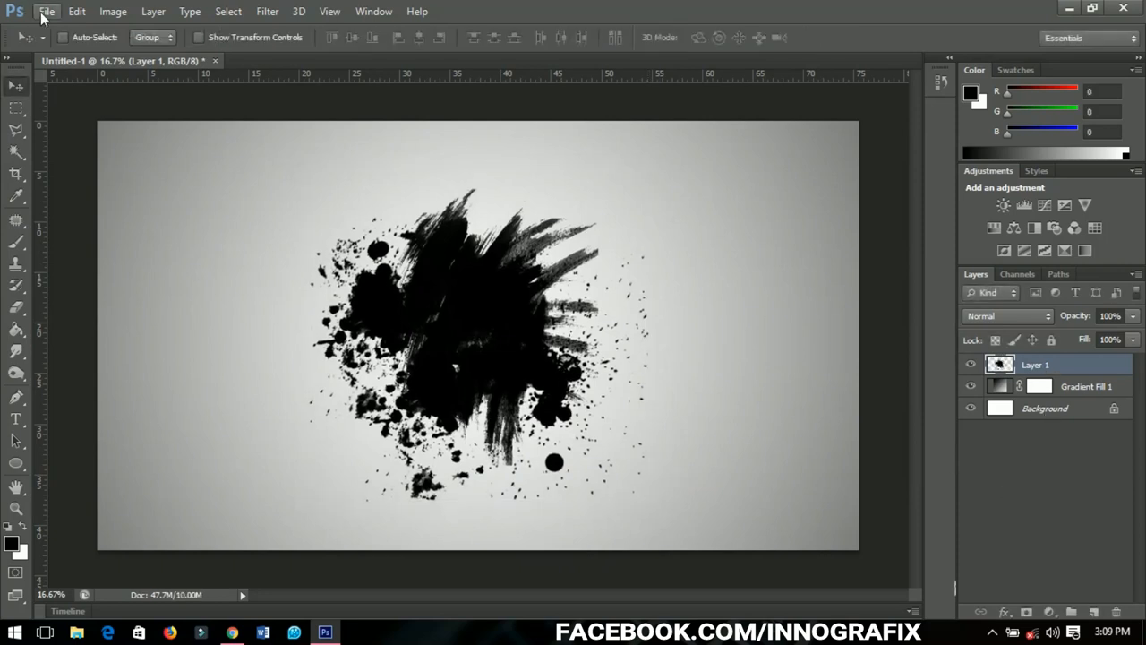
# Step: Place the college-student photo from the Desktop into the document
pyautogui.click(47, 10)
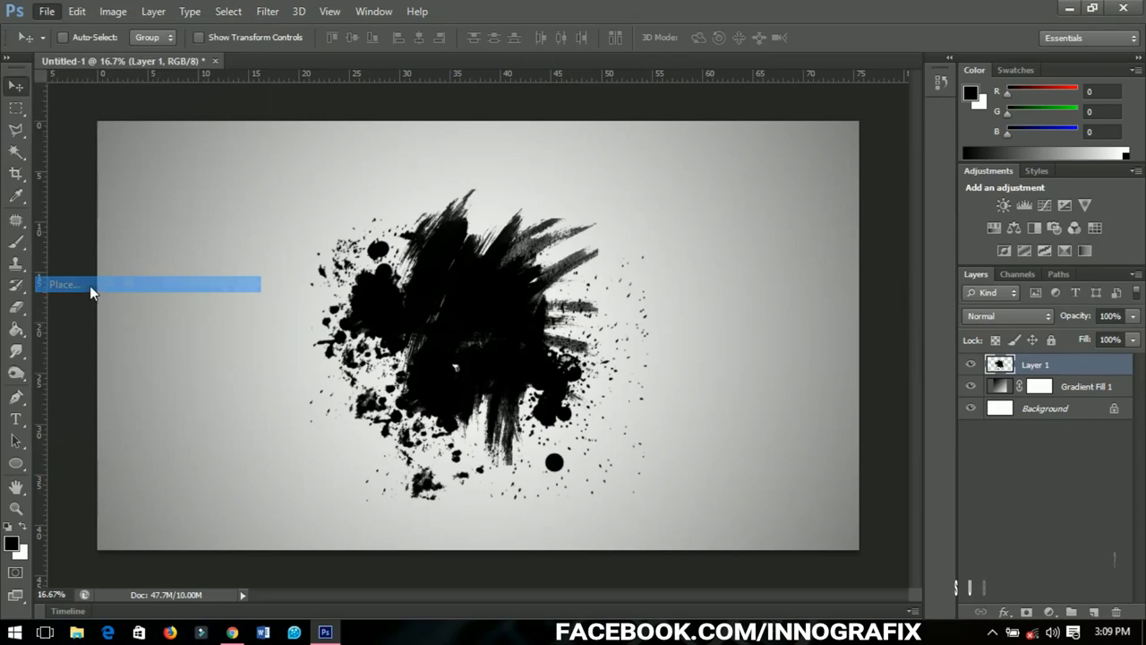
pyautogui.click(62, 283)
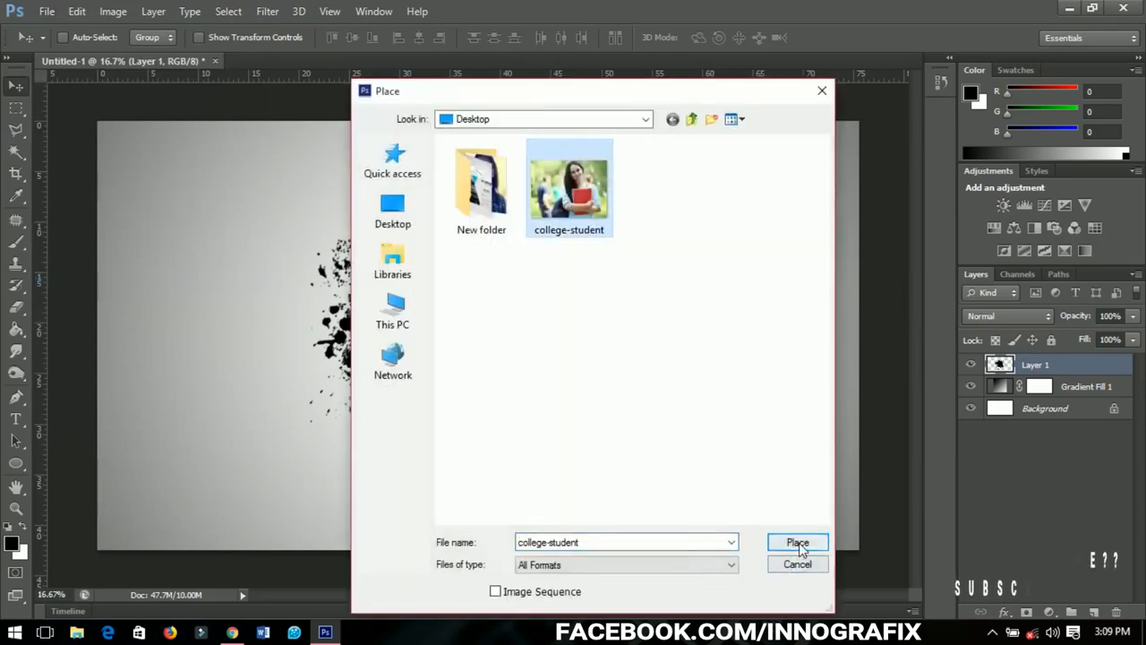
pyautogui.click(797, 543)
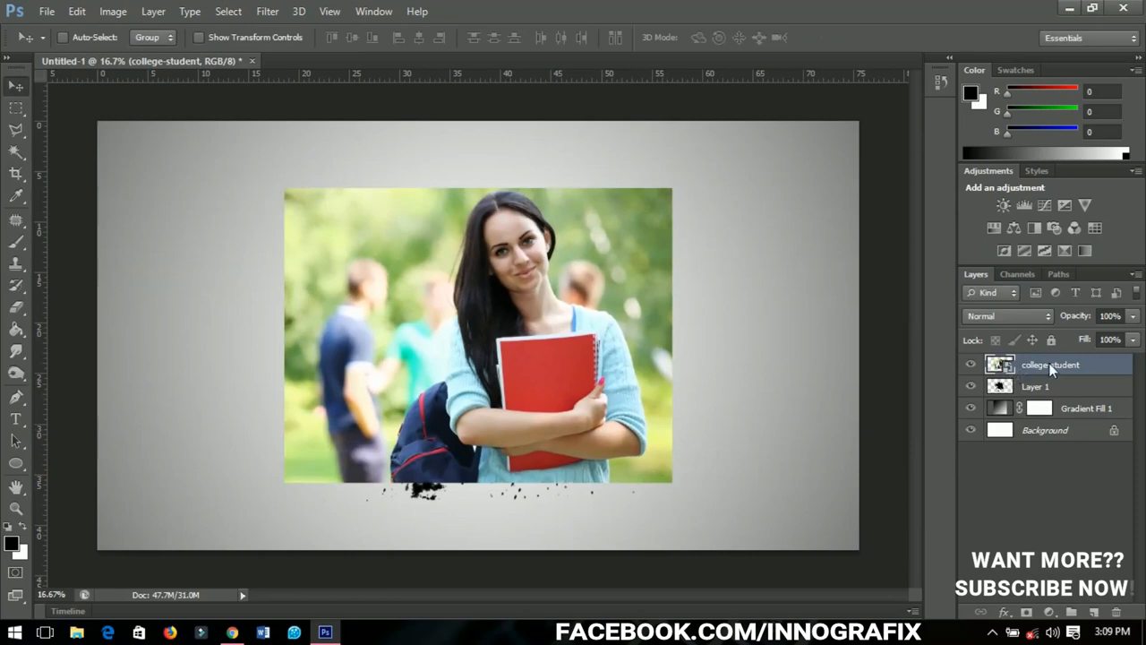
# Step: Create a clipping mask on the student layer and move the photo inside the splatter
pyautogui.rightClick(1051, 366)
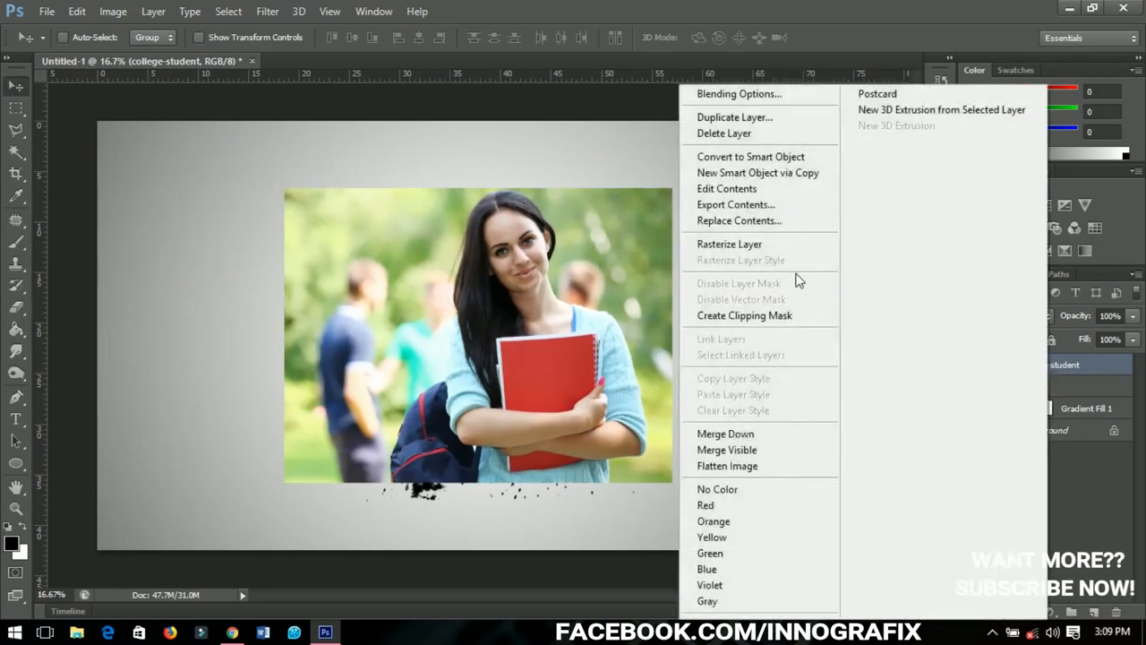
pyautogui.click(749, 269)
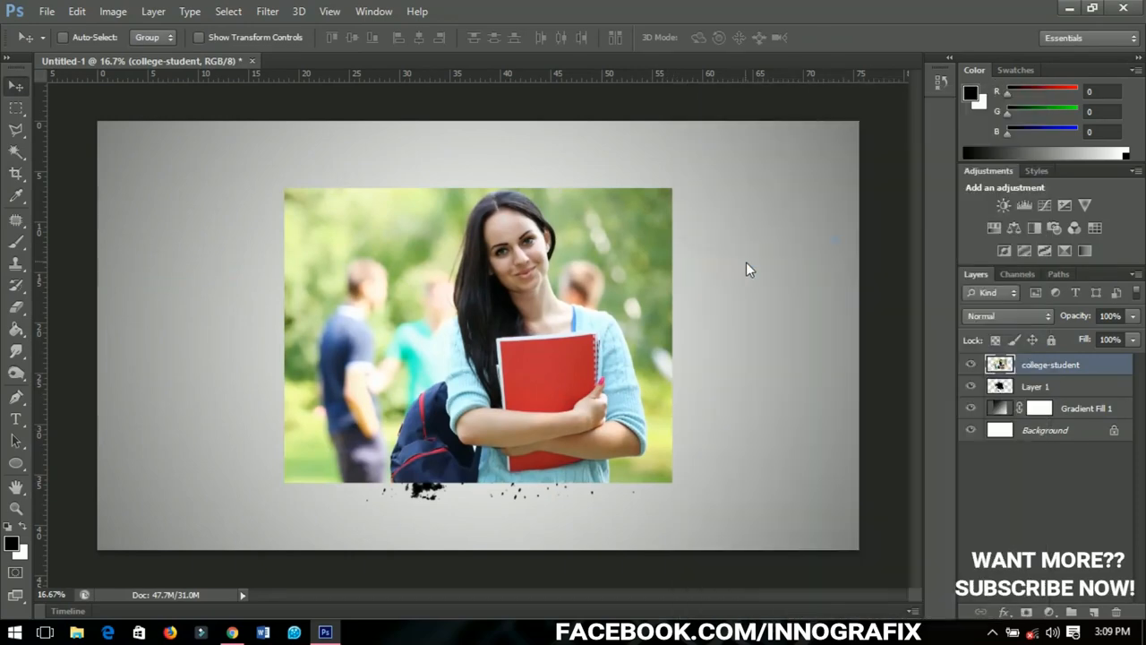
pyautogui.rightClick(1050, 365)
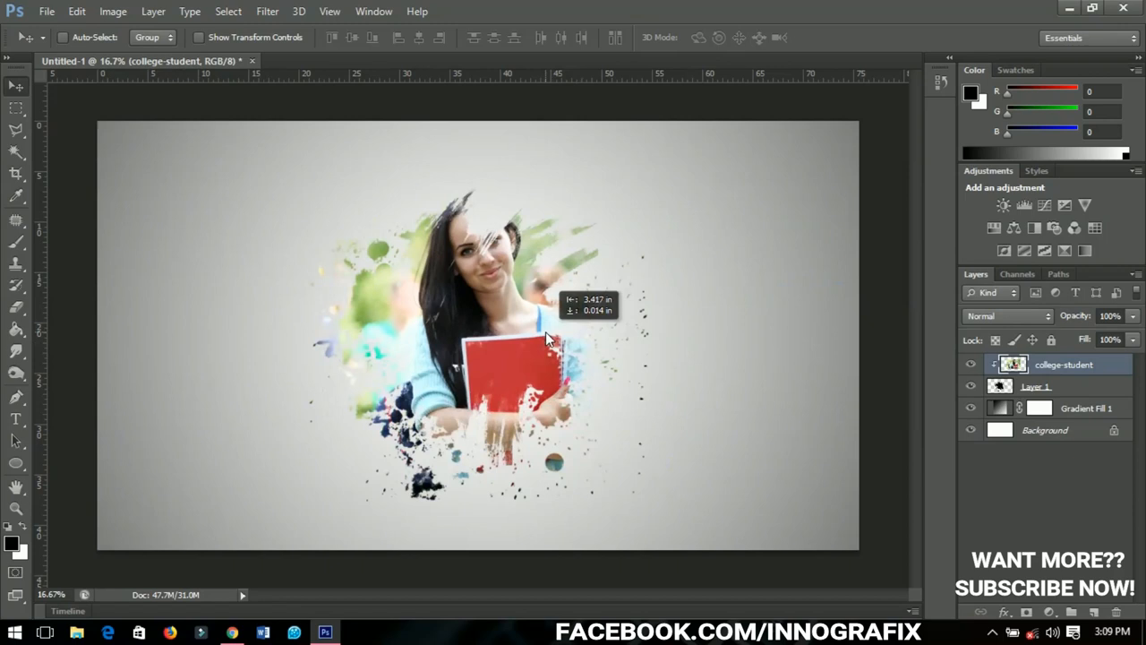
pyautogui.moveTo(546, 341); pyautogui.dragTo(528, 354)
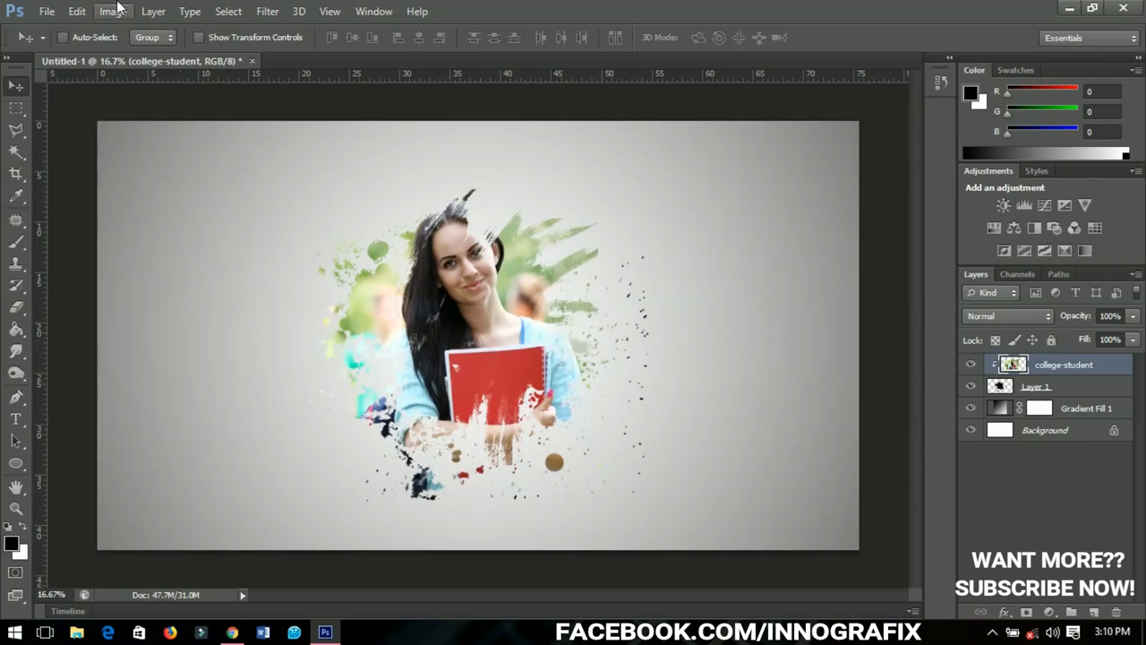
# Step: Desaturate the clipped student photo via Image > Adjustments
pyautogui.click(111, 11)
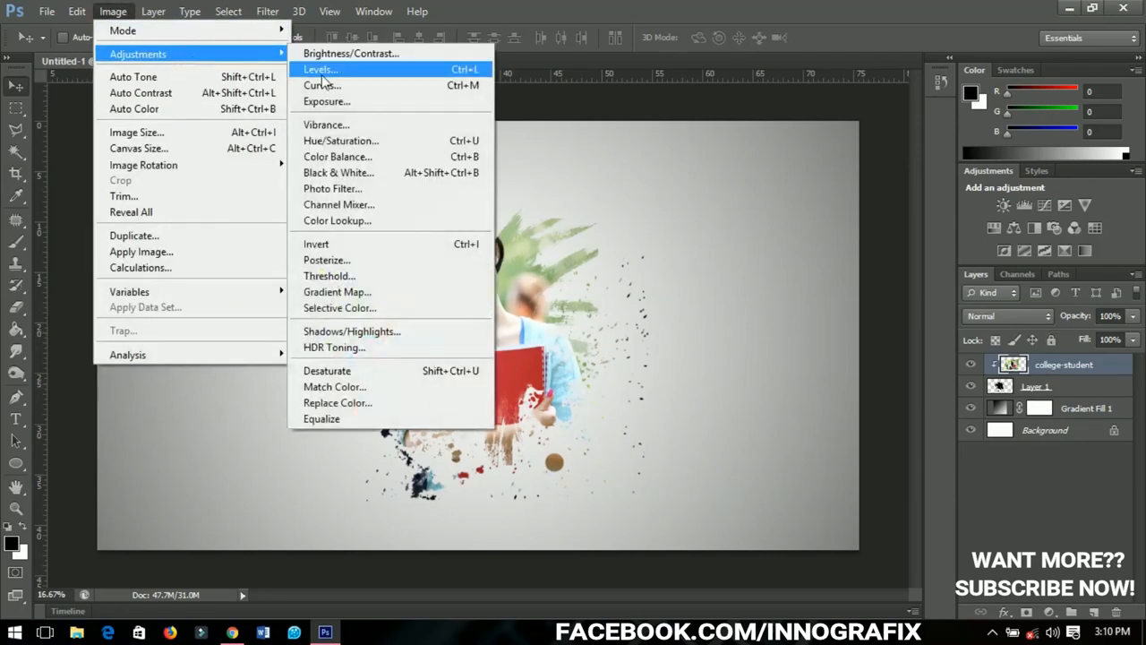
pyautogui.click(326, 369)
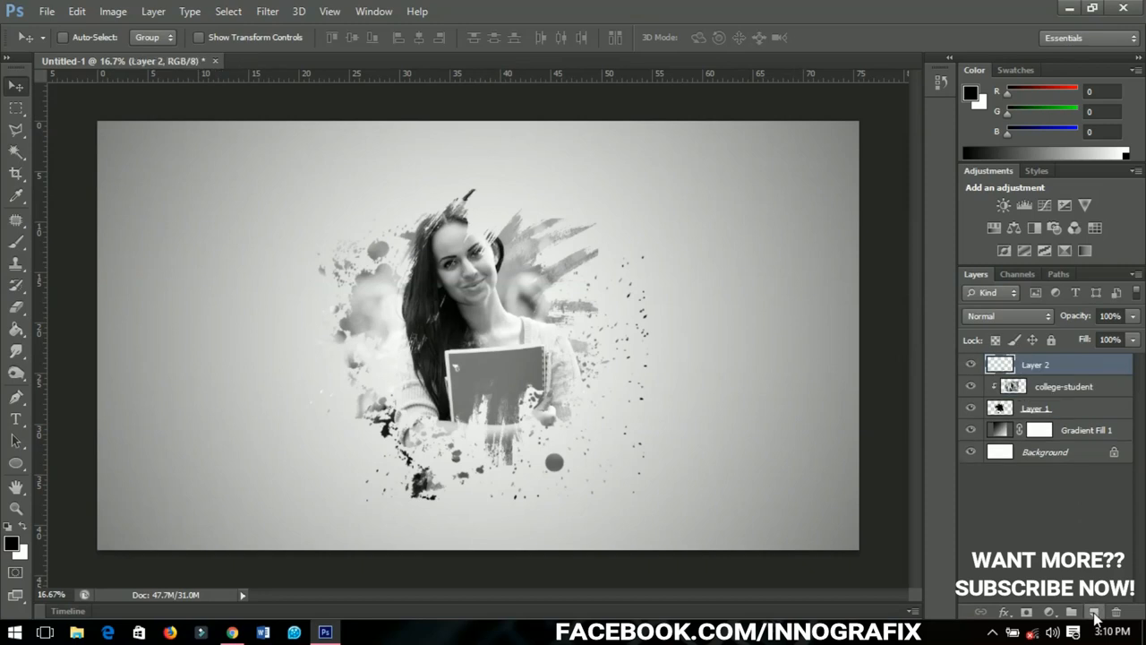
pyautogui.moveTo(21, 222)
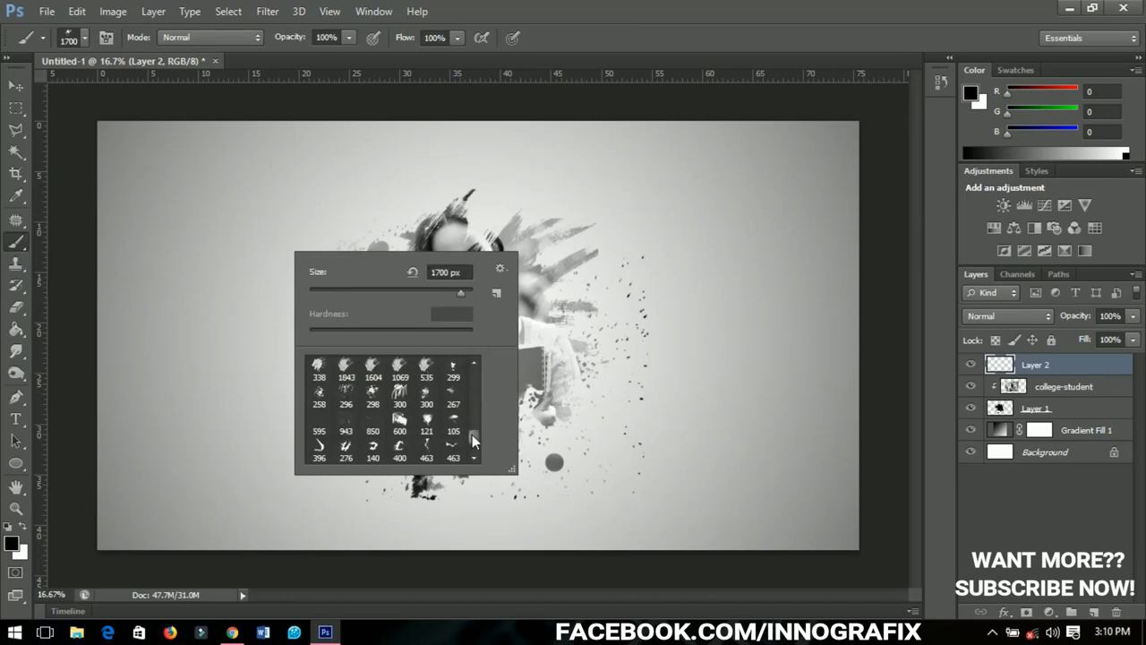
# Step: Pick a large soft round brush and start choosing a foreground colour
pyautogui.click(346, 369)
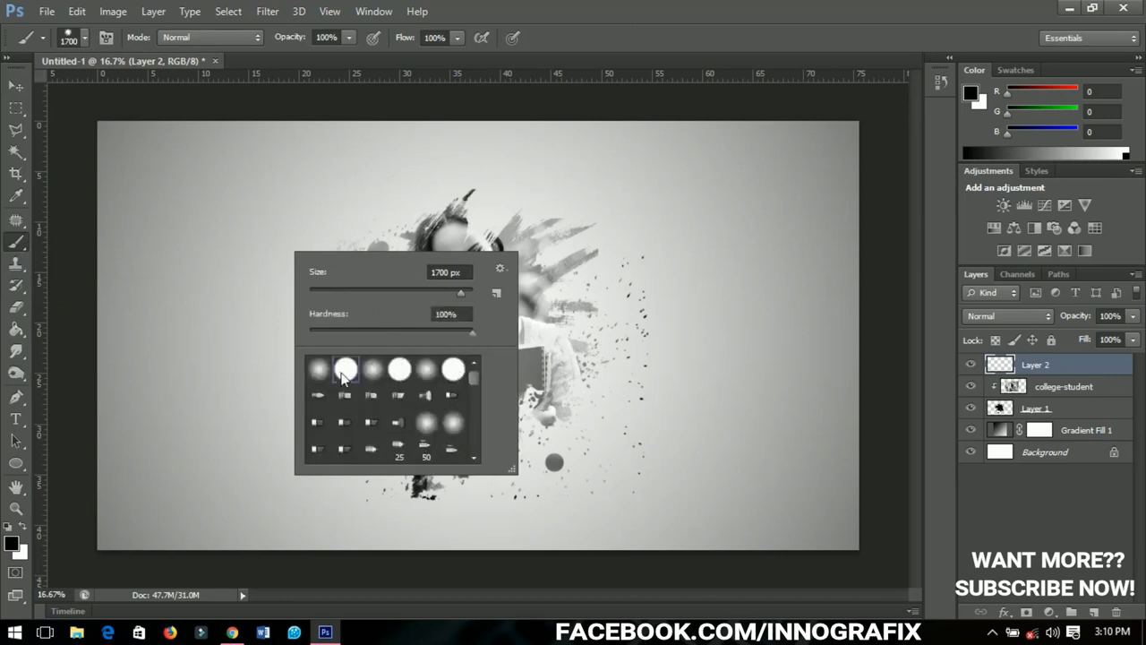
pyautogui.click(344, 369)
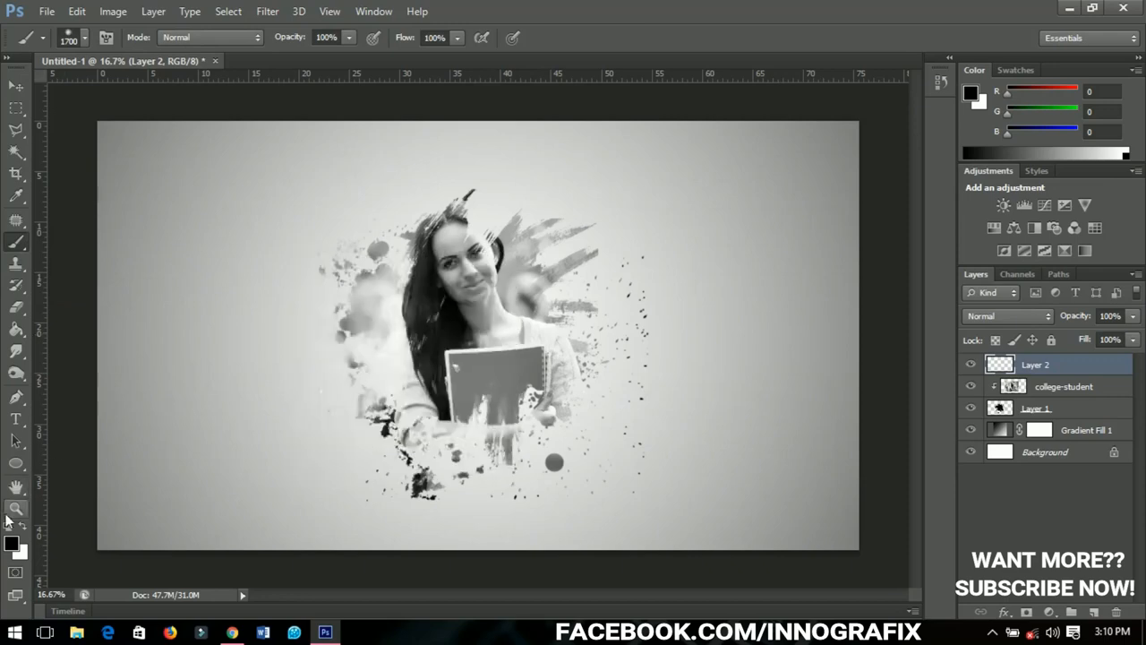
pyautogui.click(11, 543)
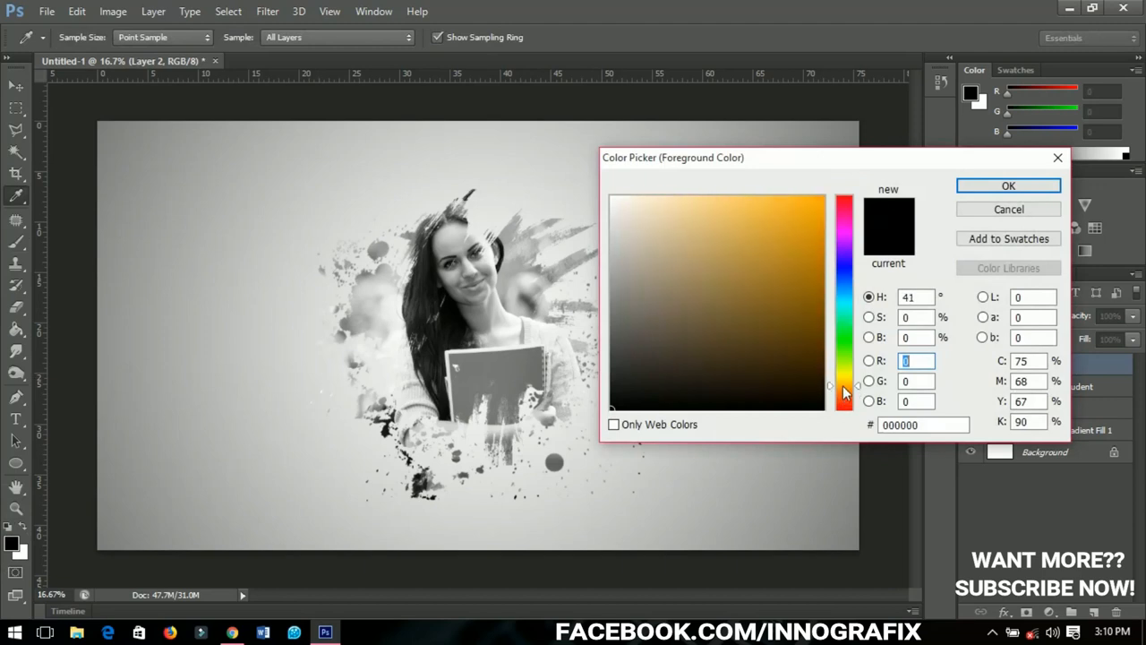
# Step: Brush one soft dab each of orange, cyan and green foreground colour around the subject on Layer 2
pyautogui.click(824, 199)
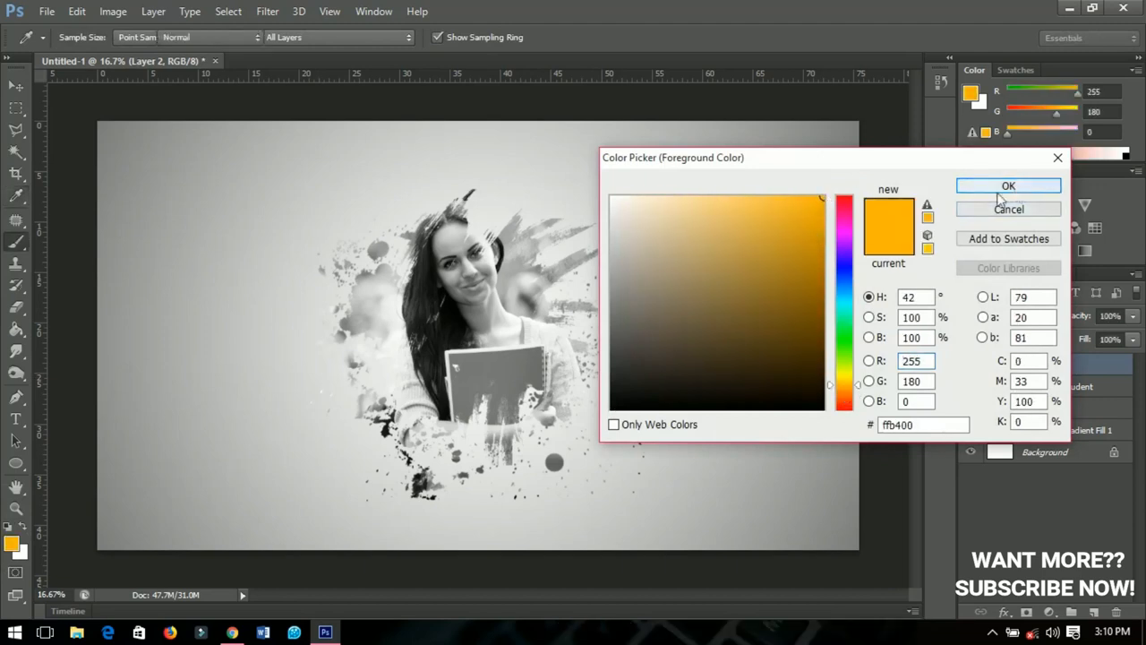
pyautogui.click(1008, 184)
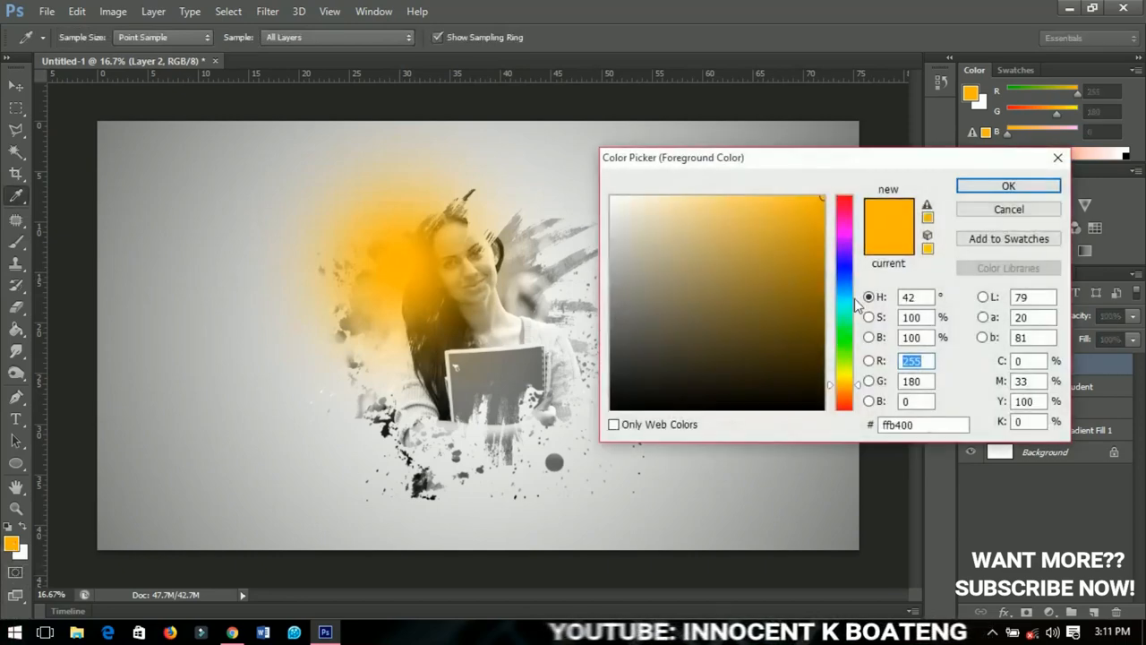
pyautogui.click(846, 300)
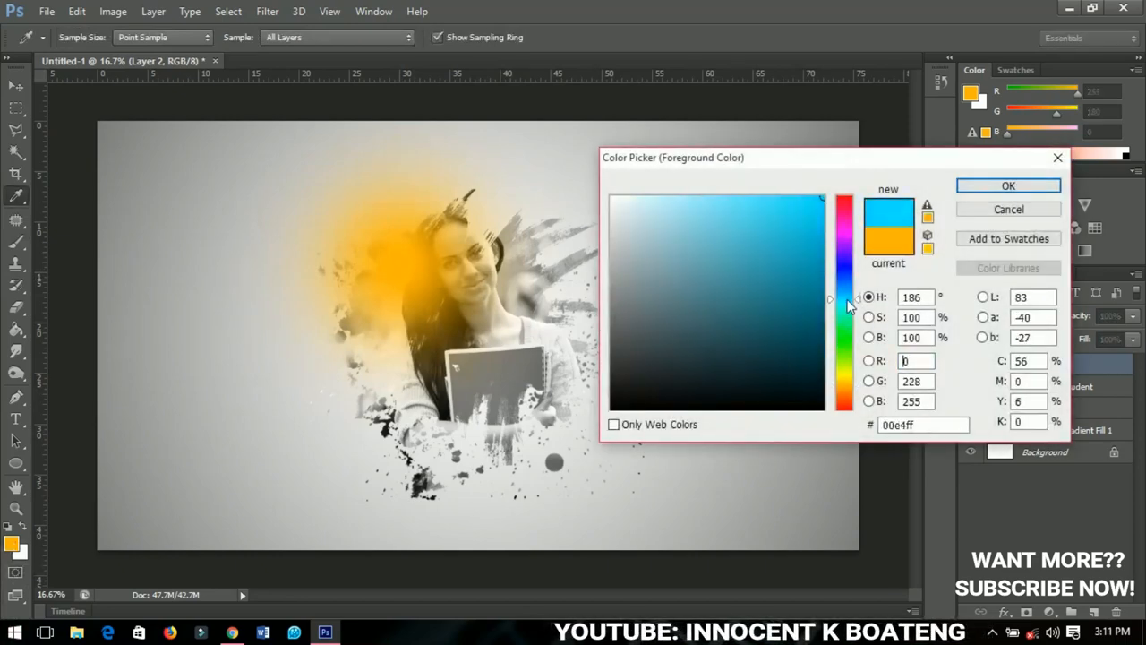
pyautogui.click(1007, 184)
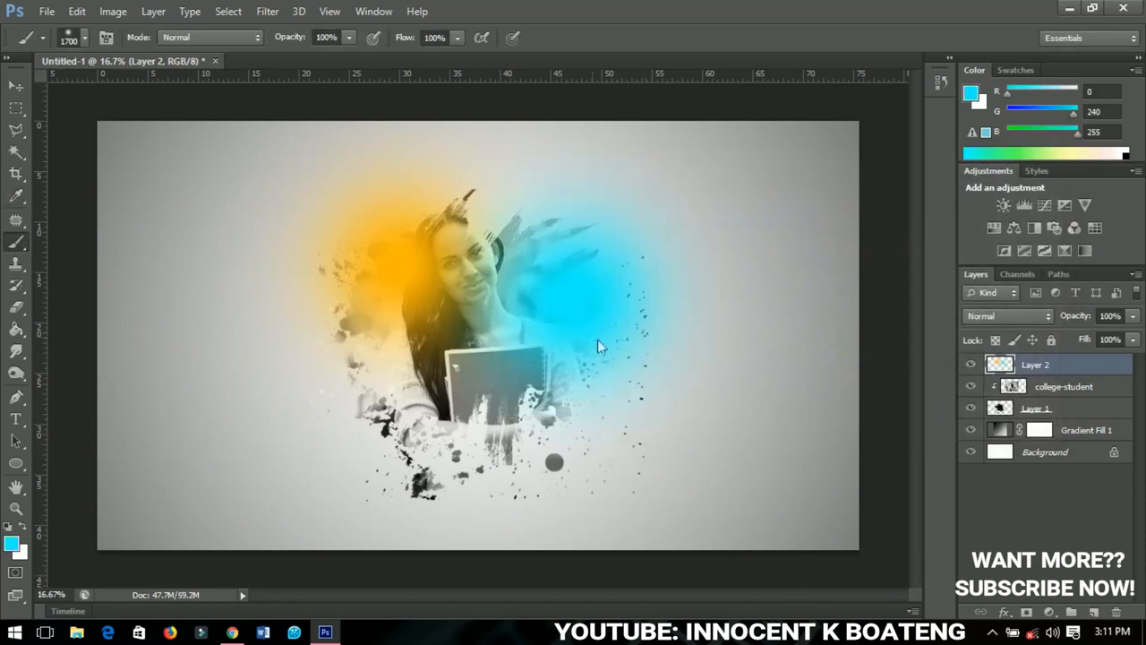
pyautogui.moveTo(498, 374)
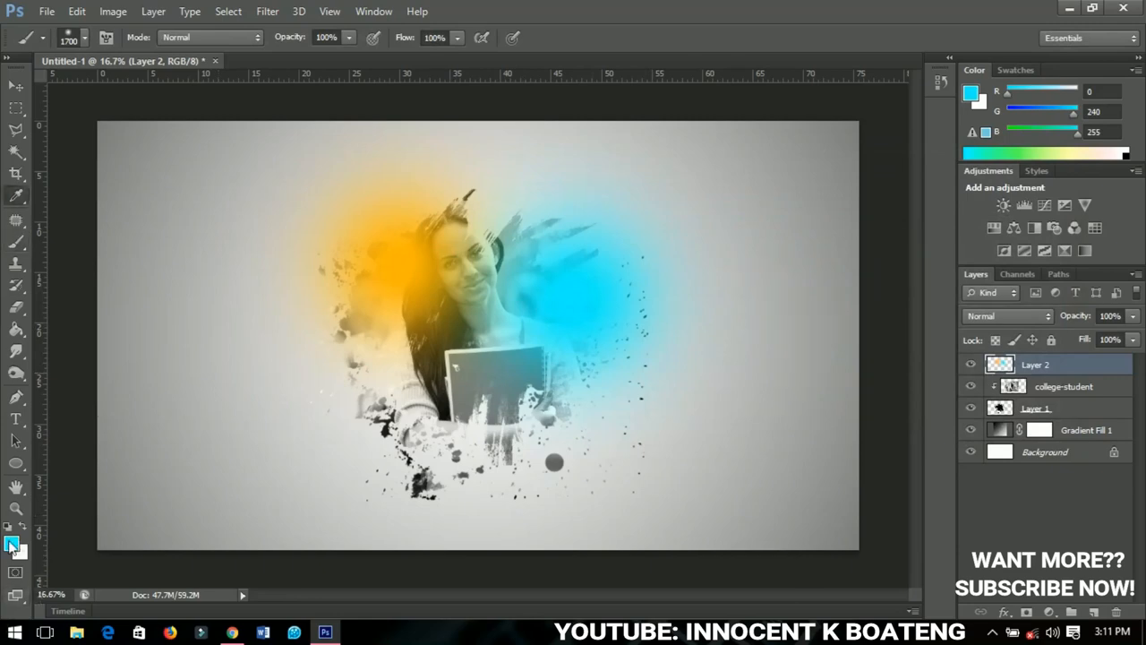
pyautogui.click(13, 545)
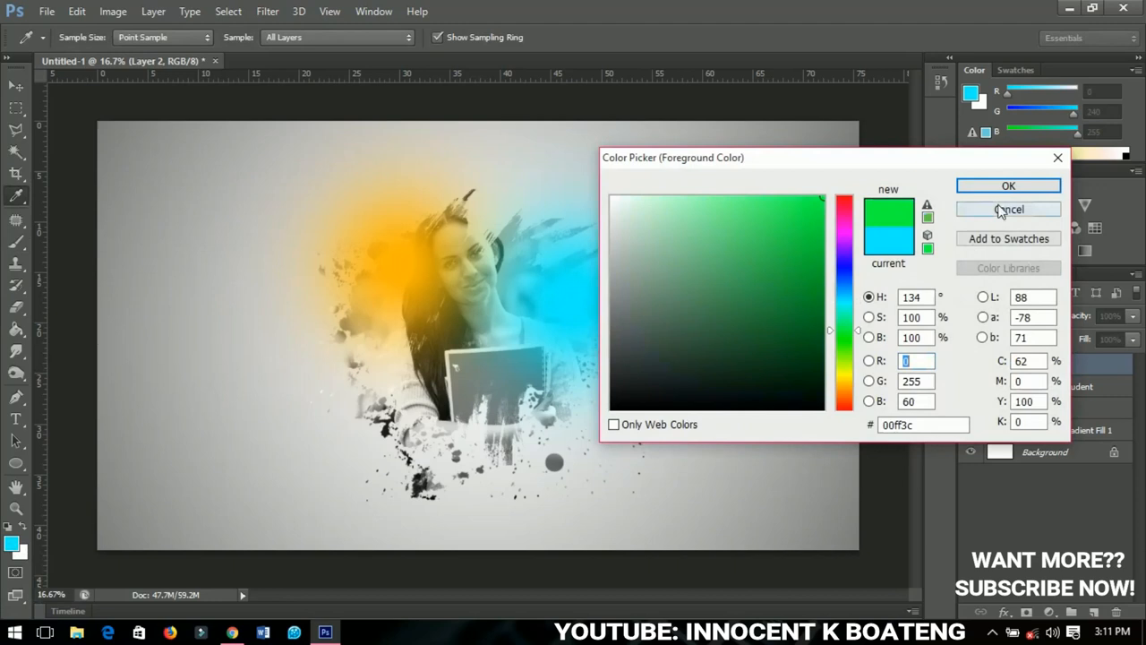
pyautogui.click(1008, 184)
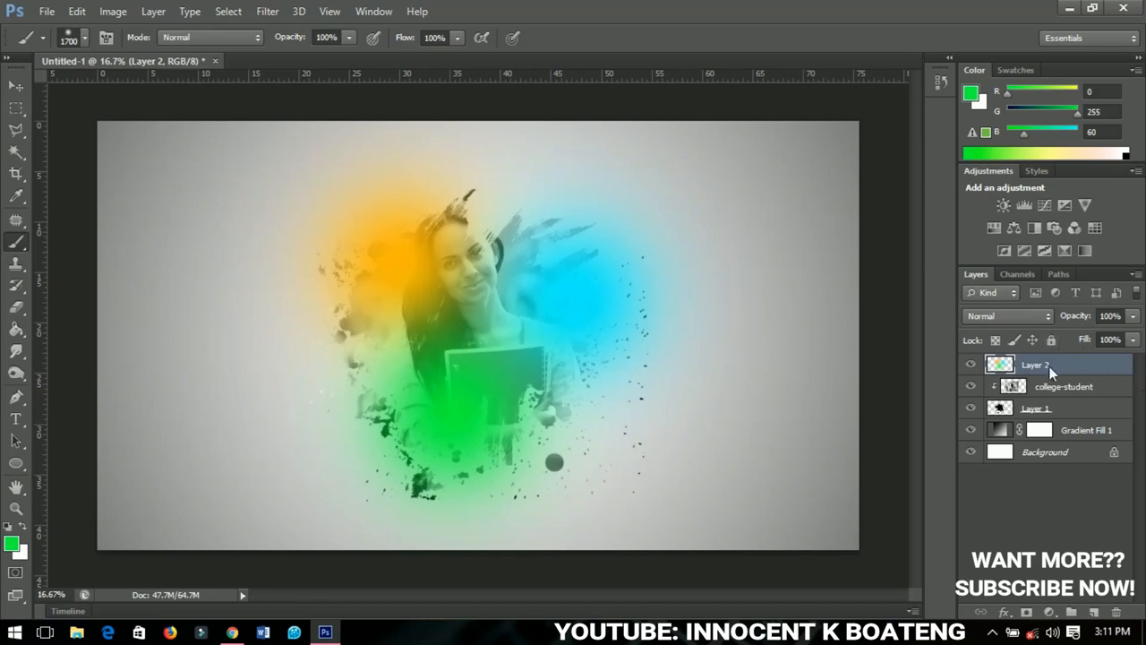
pyautogui.moveTo(1003, 319)
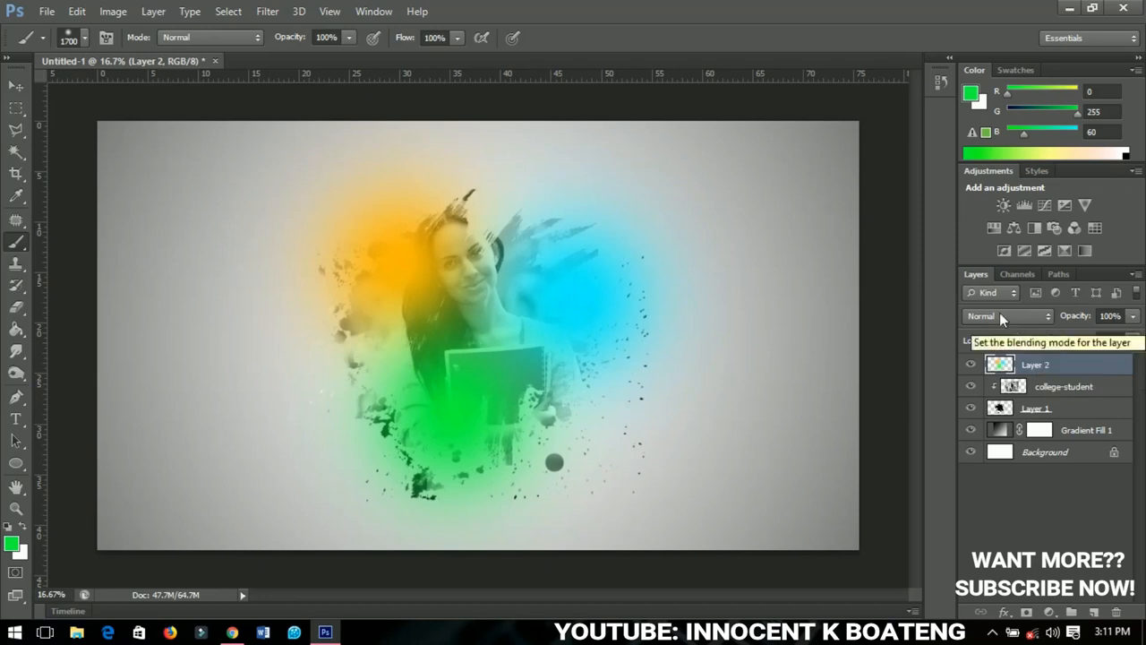
# Step: Set Layer 2's blending mode to Overlay so the colour dabs tint the photo
pyautogui.click(1006, 315)
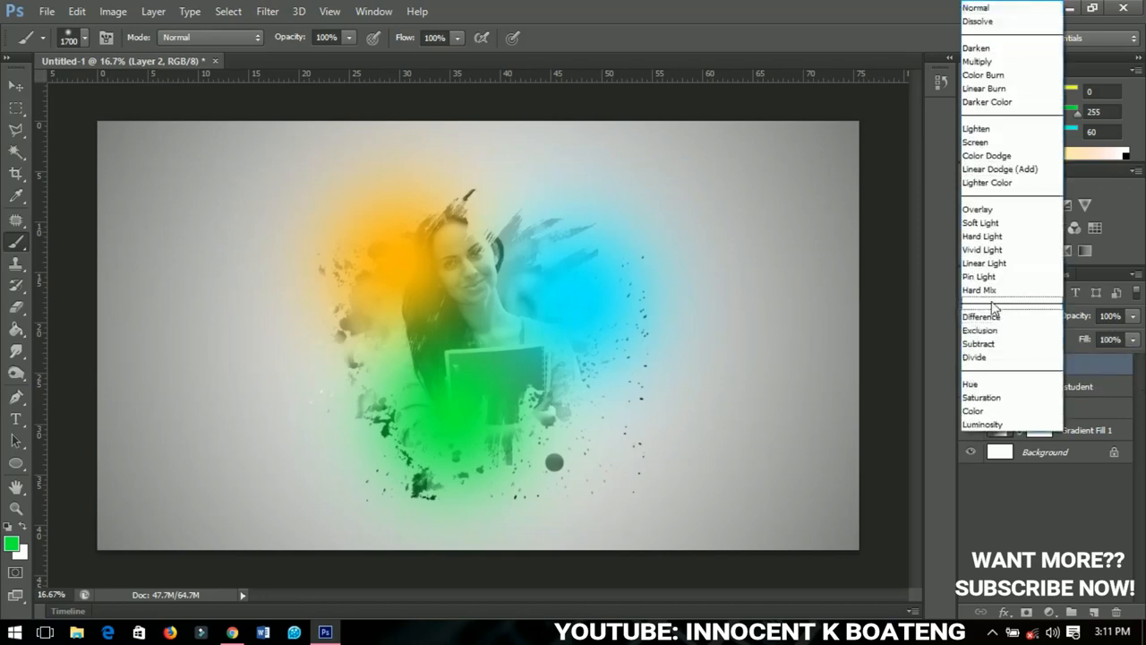
pyautogui.click(978, 207)
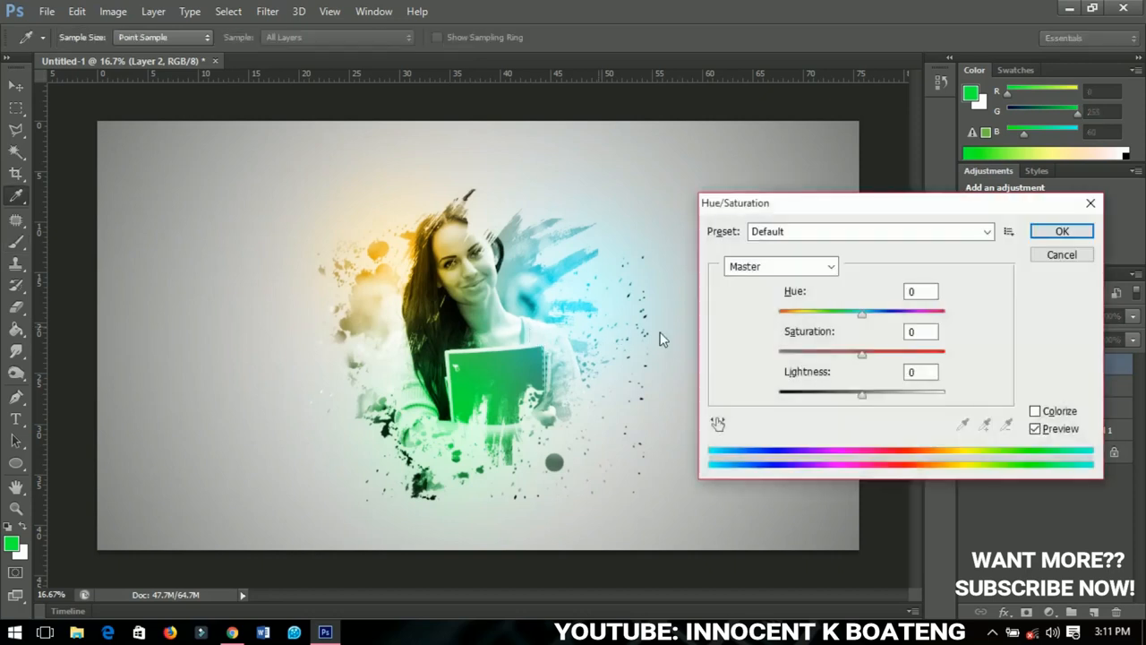
# Step: Apply Hue/Saturation with Hue about +170, turning the tints blue, red and magenta
pyautogui.moveTo(862, 312); pyautogui.dragTo(858, 312)
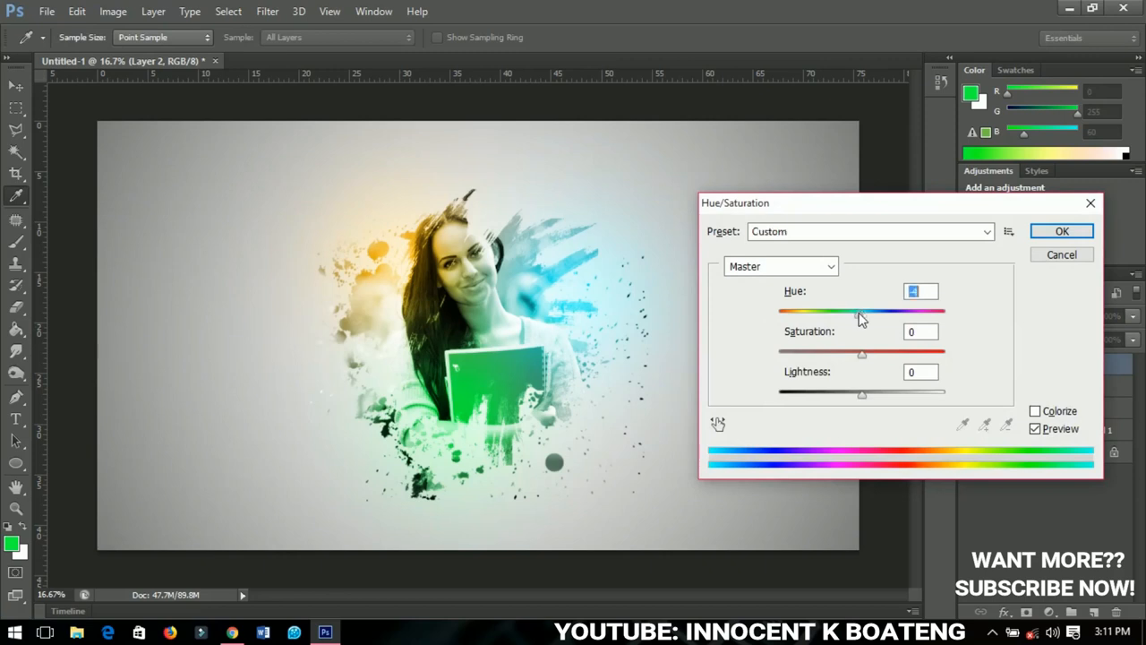
pyautogui.moveTo(861, 312); pyautogui.dragTo(858, 312)
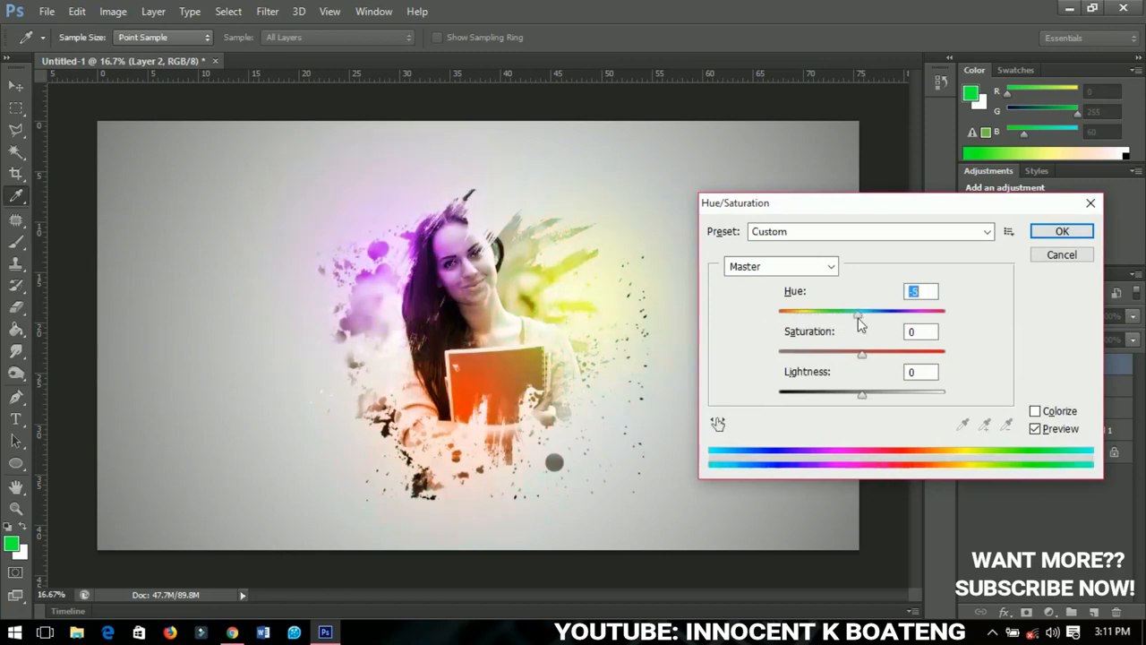
pyautogui.moveTo(860, 312); pyautogui.dragTo(935, 312)
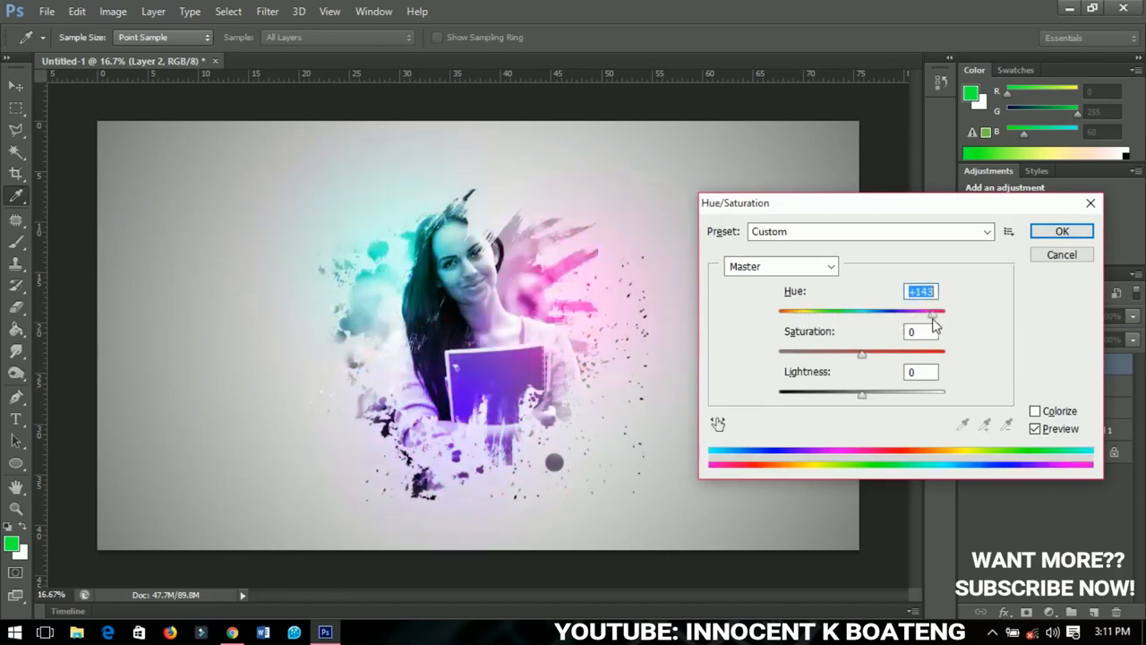
pyautogui.moveTo(931, 312); pyautogui.dragTo(942, 312)
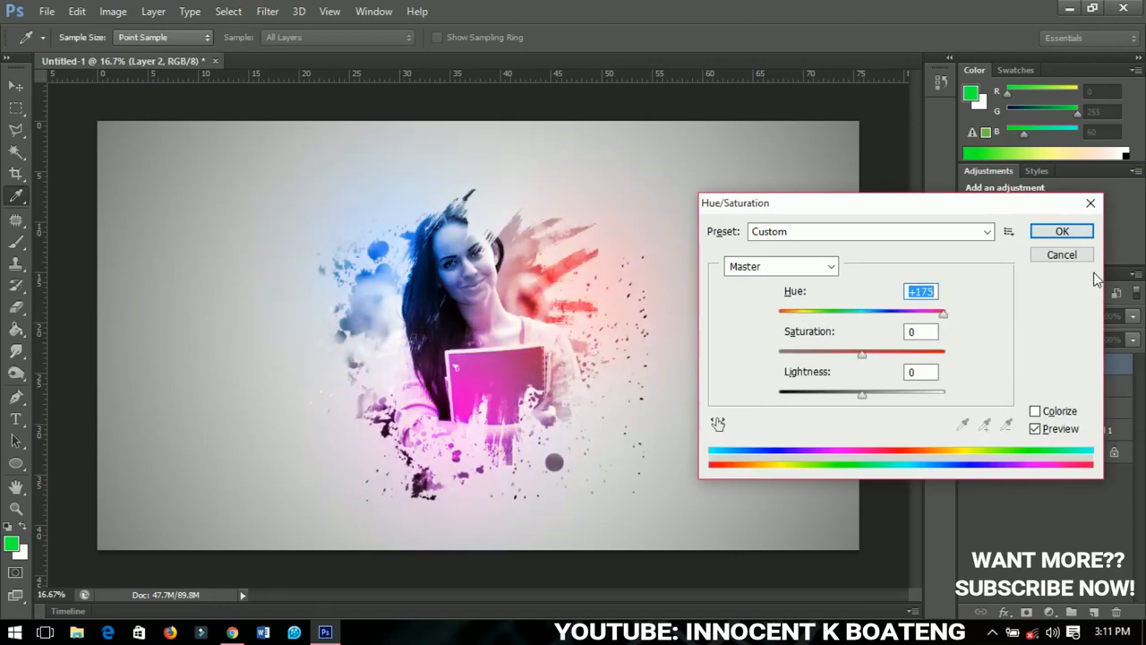
pyautogui.click(1062, 231)
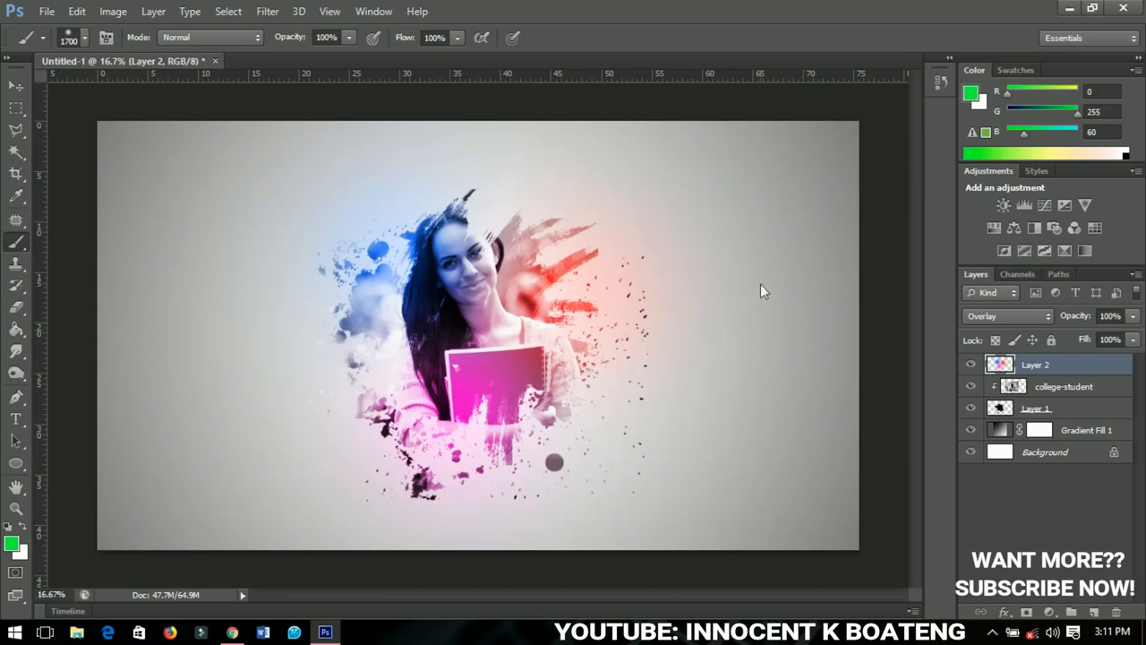
pyautogui.moveTo(283, 293)
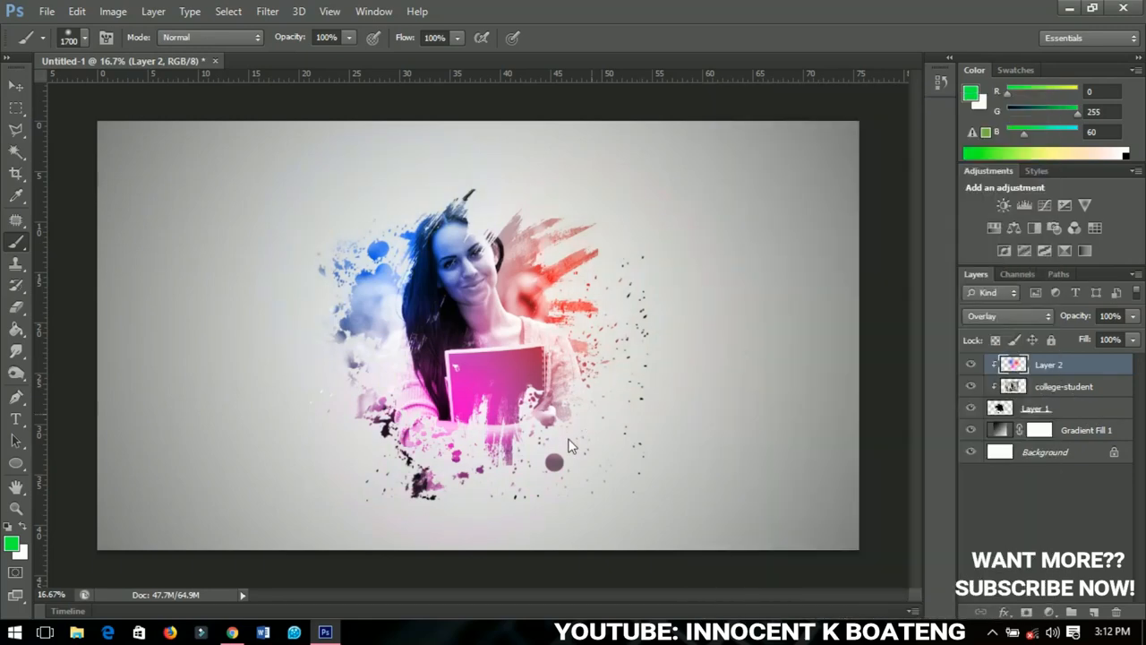
pyautogui.moveTo(588, 444)
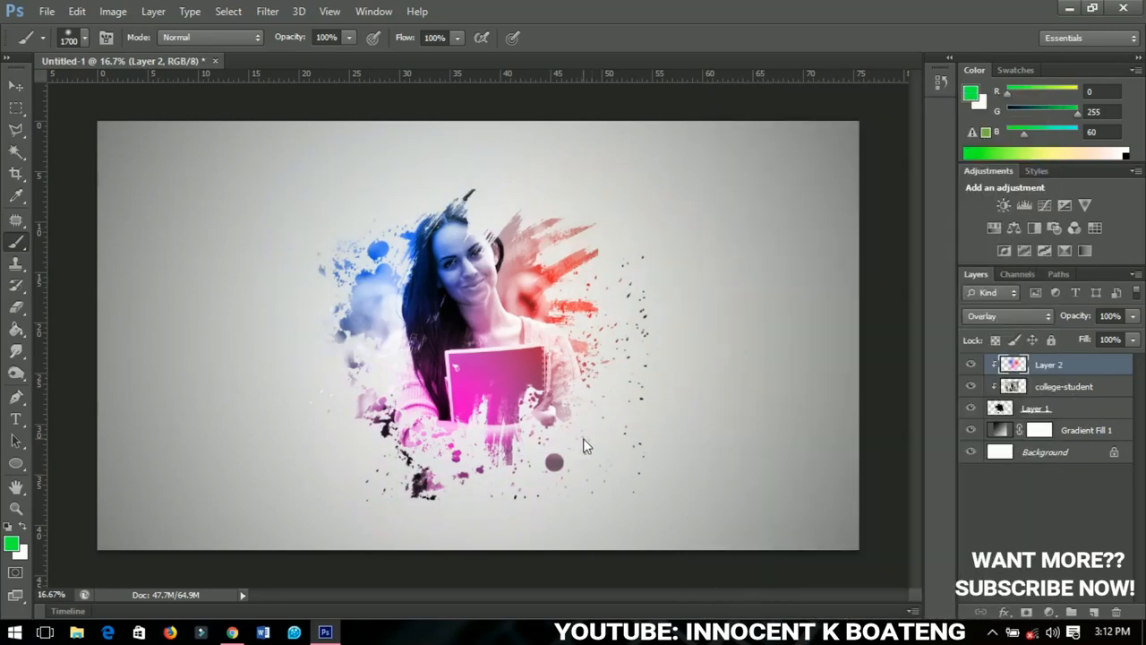
pyautogui.moveTo(708, 484)
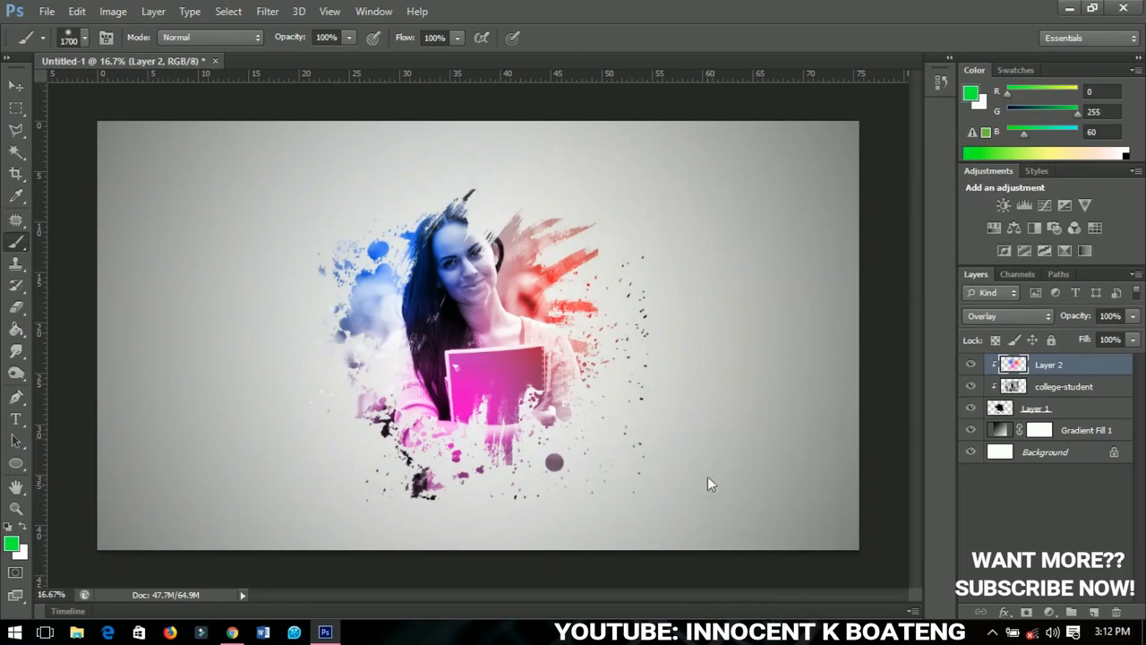
pyautogui.moveTo(666, 459)
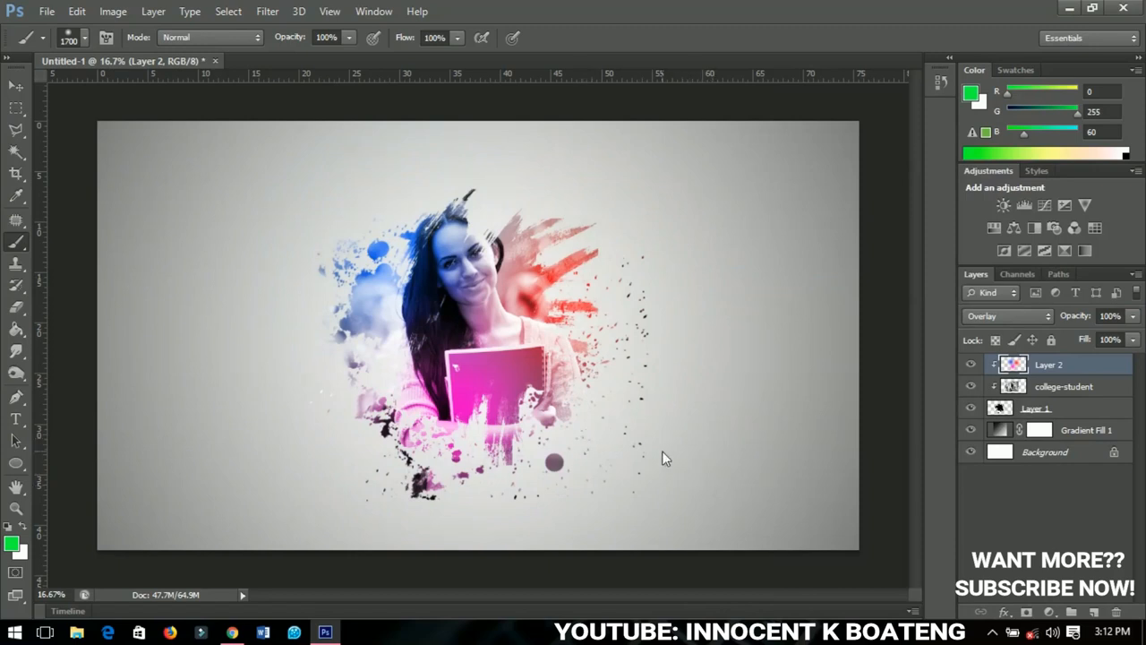